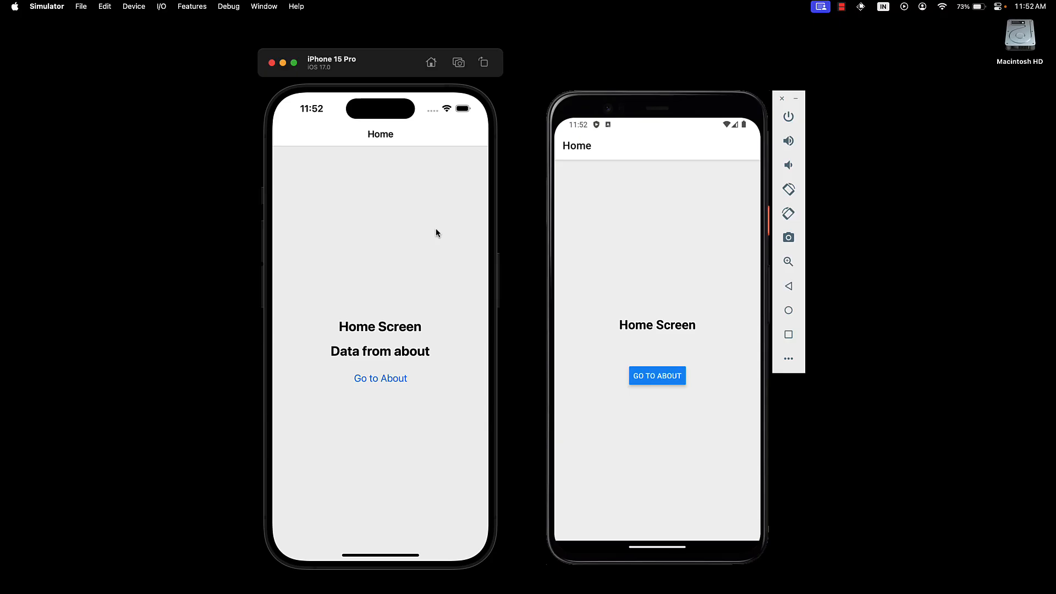
mouse_move(390, 149)
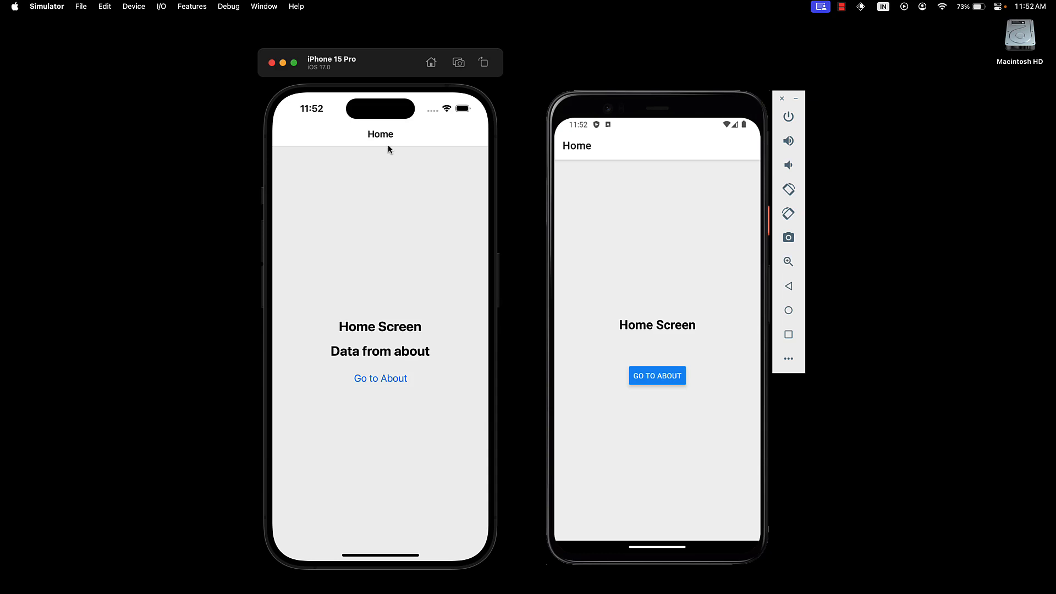
mouse_move(401, 196)
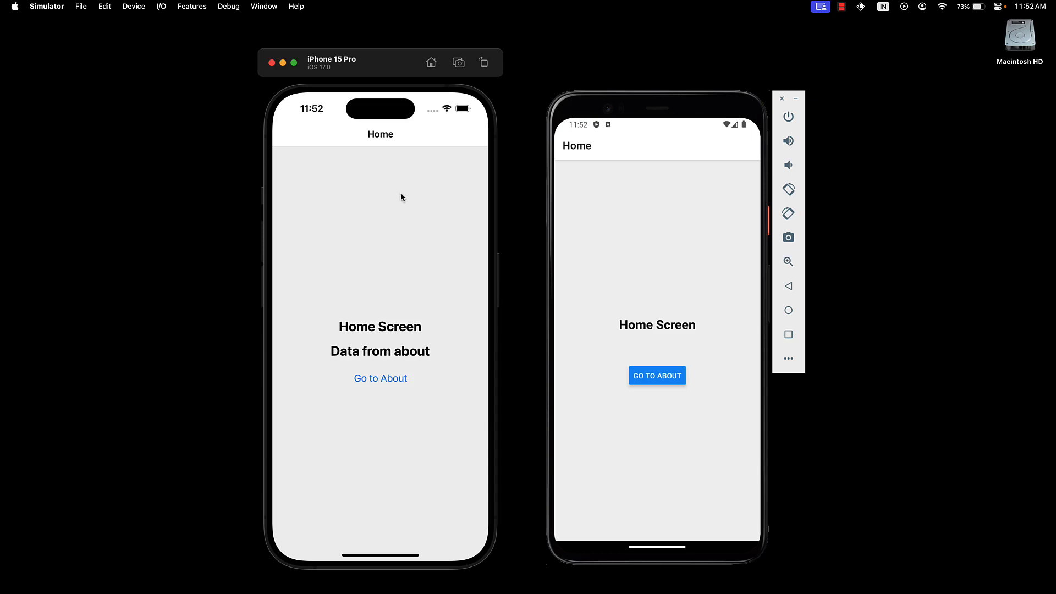
mouse_move(402, 182)
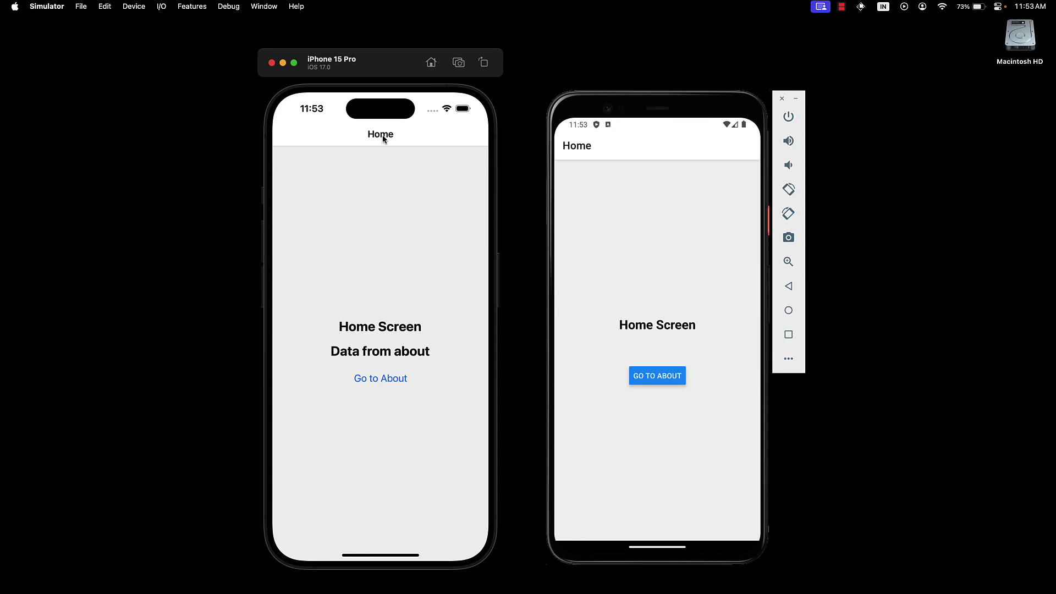
- Add options={{ title: "Welcome Home" }} to the Home Stack.Screen in App.js
left_click(380, 378)
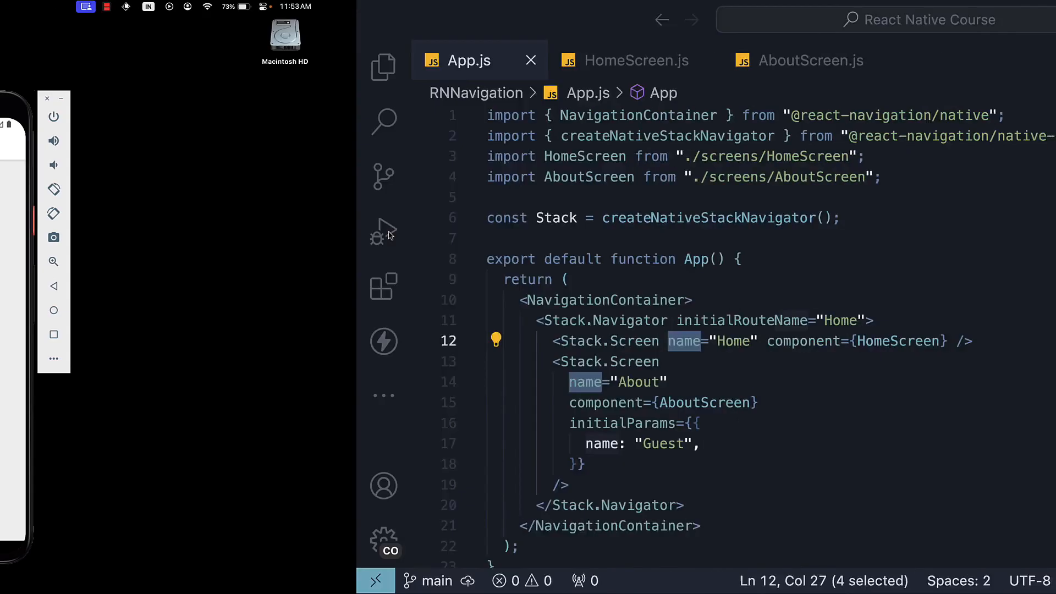
type("options={}")
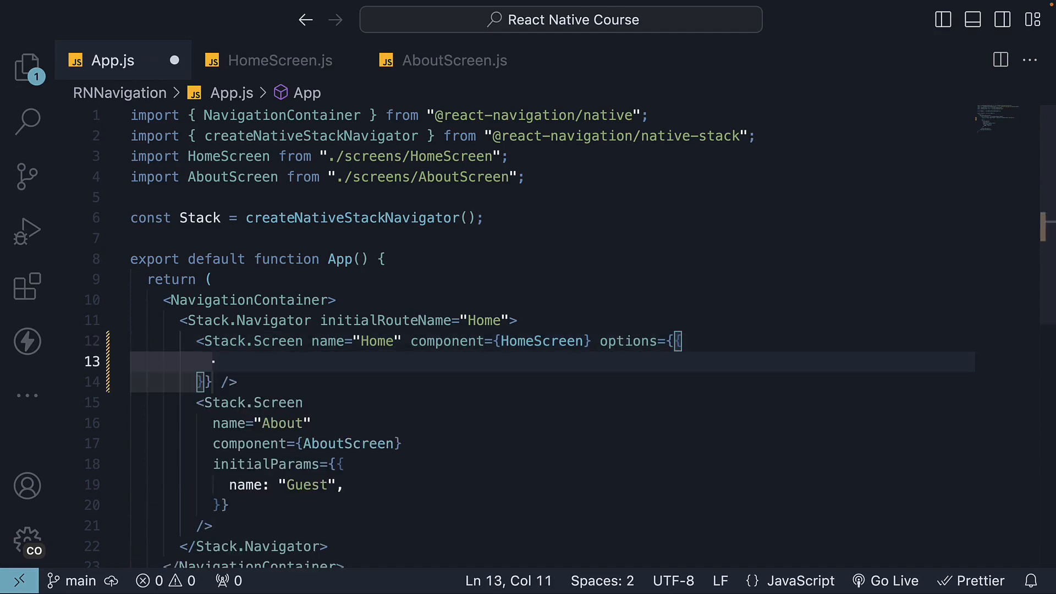
type("title")
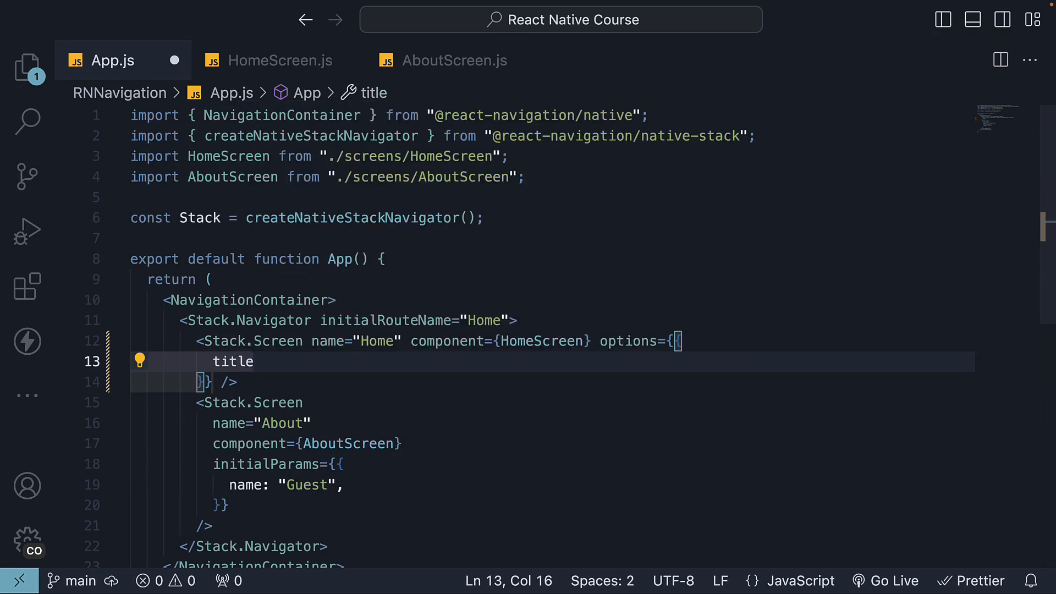
type(": \"Welco")
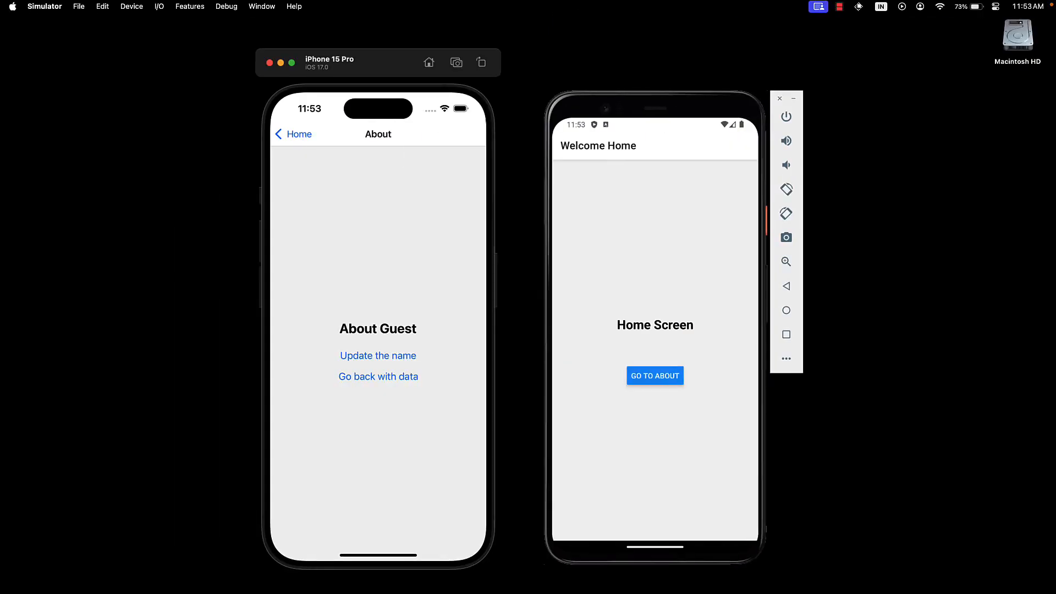
- Tap the back button in the iOS simulator to return to the Home screen
left_click(377, 376)
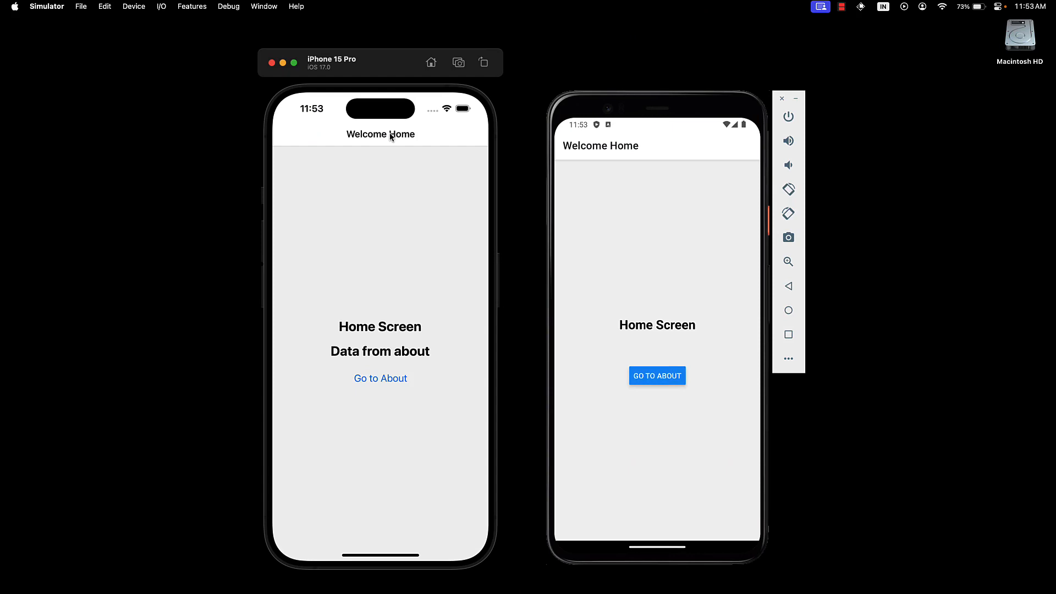
mouse_move(391, 190)
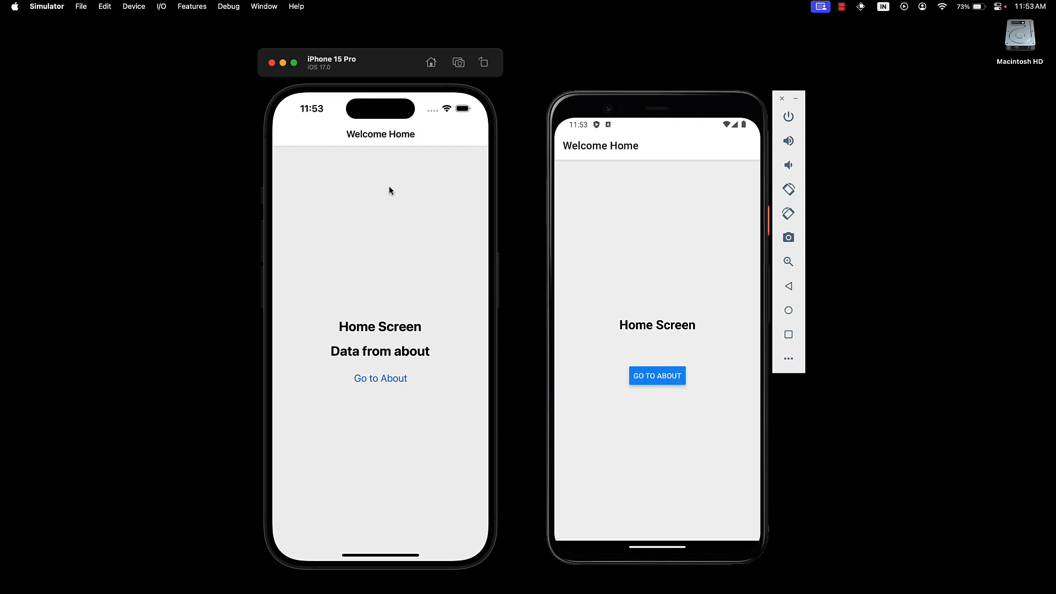
mouse_move(396, 167)
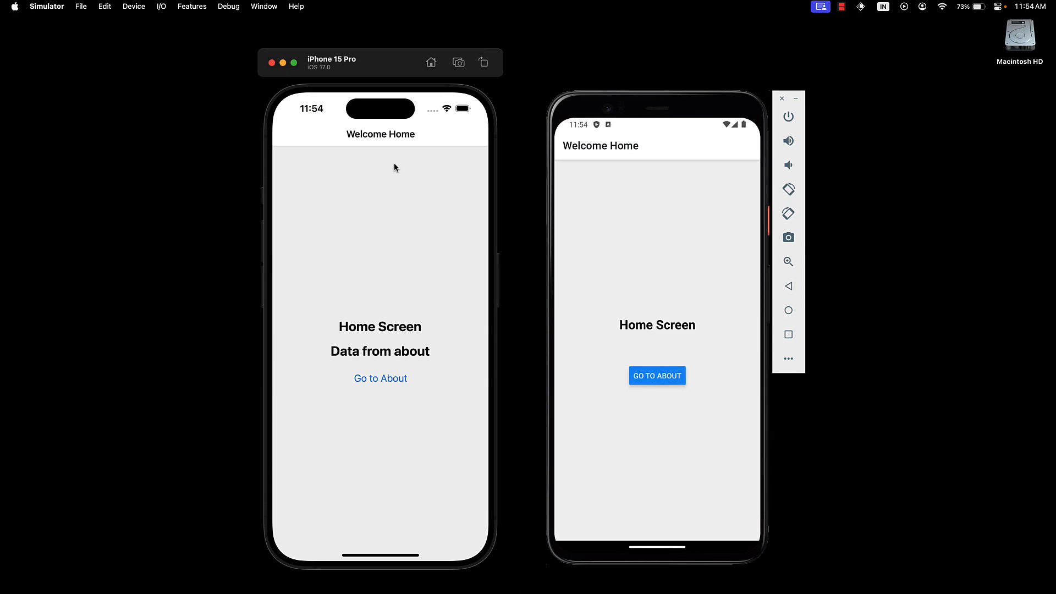
mouse_move(387, 196)
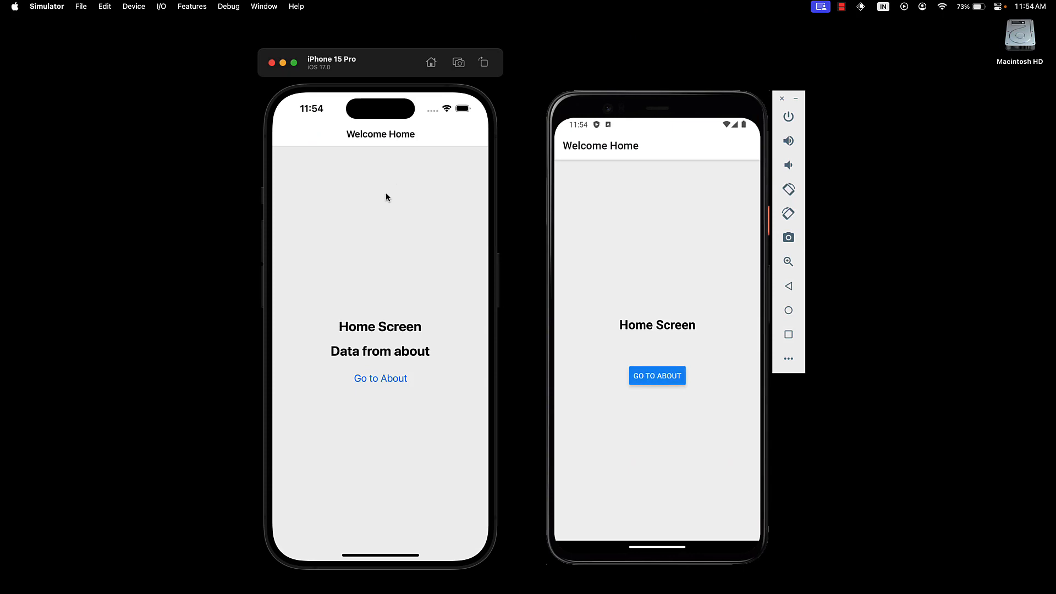
mouse_move(326, 141)
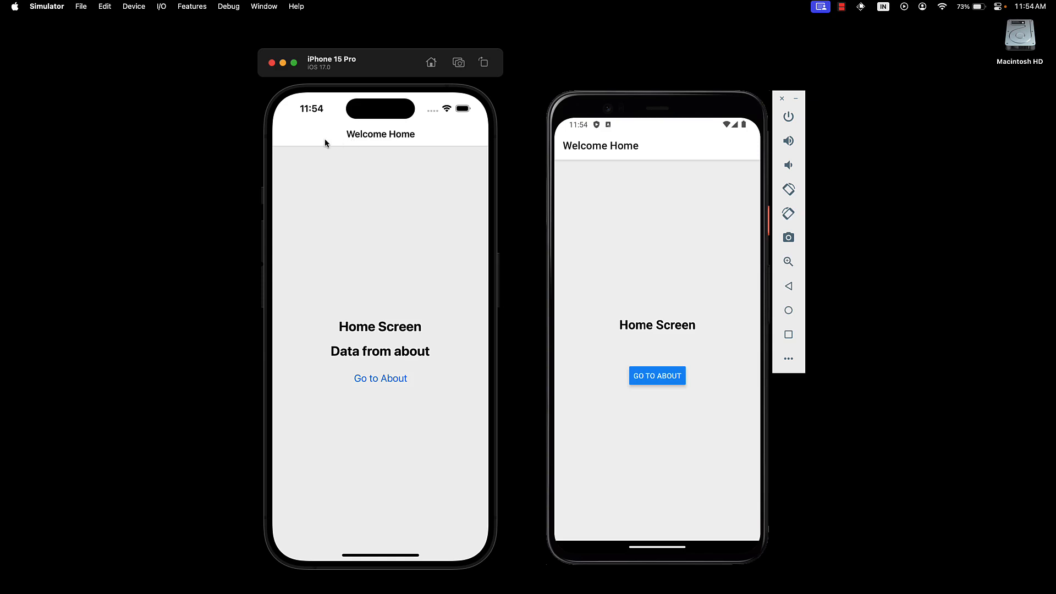
mouse_move(423, 219)
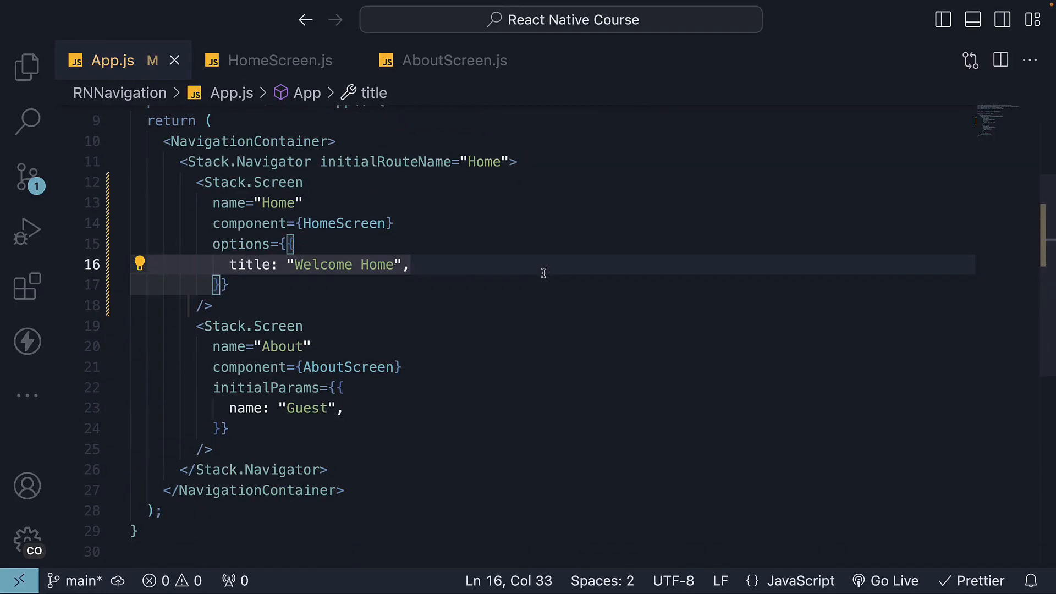
- Add headerStyle backgroundColor #6a51ae, headerTintColor #fff and bold headerTitleStyle to Home options
left_click(409, 265)
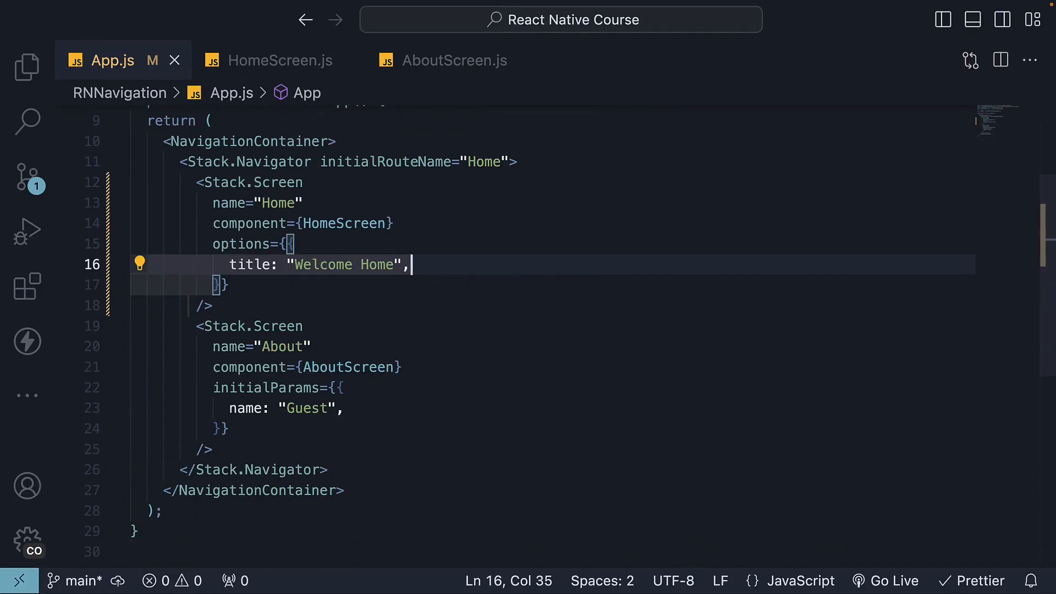
type("headers")
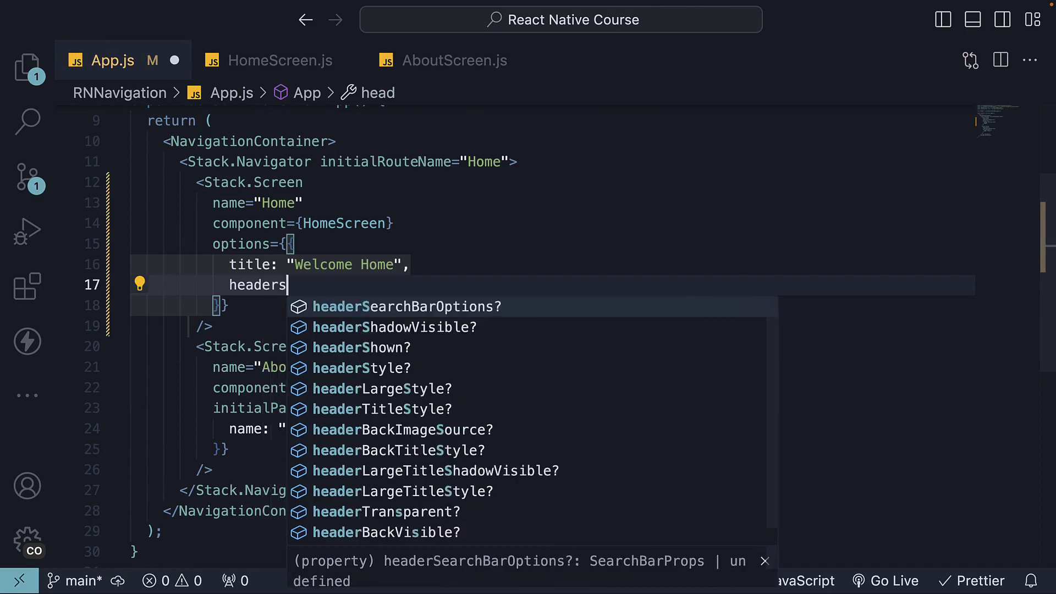
left_click(361, 368)
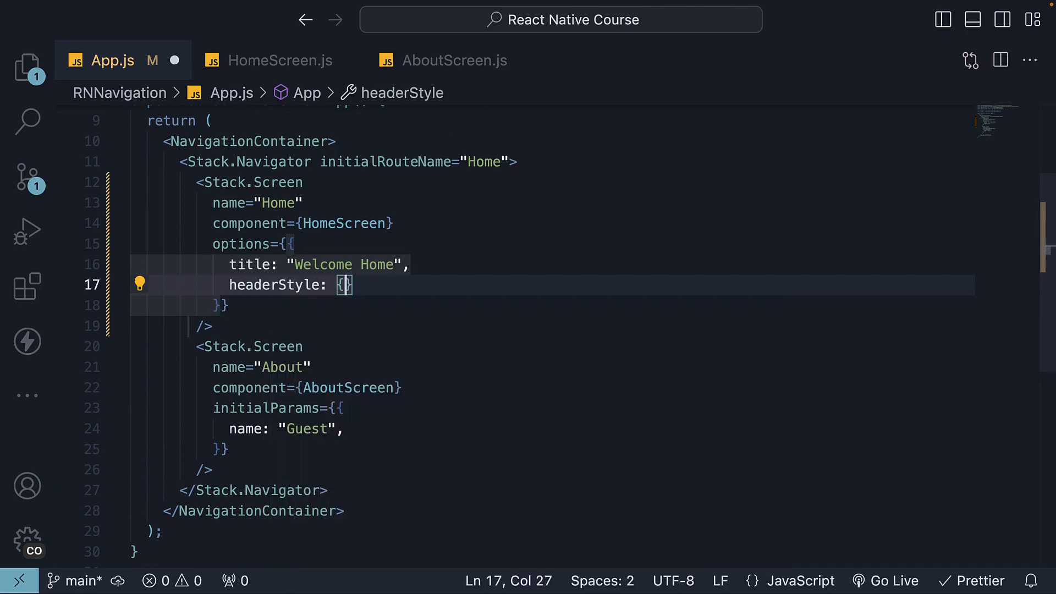
type("backgroundColor")
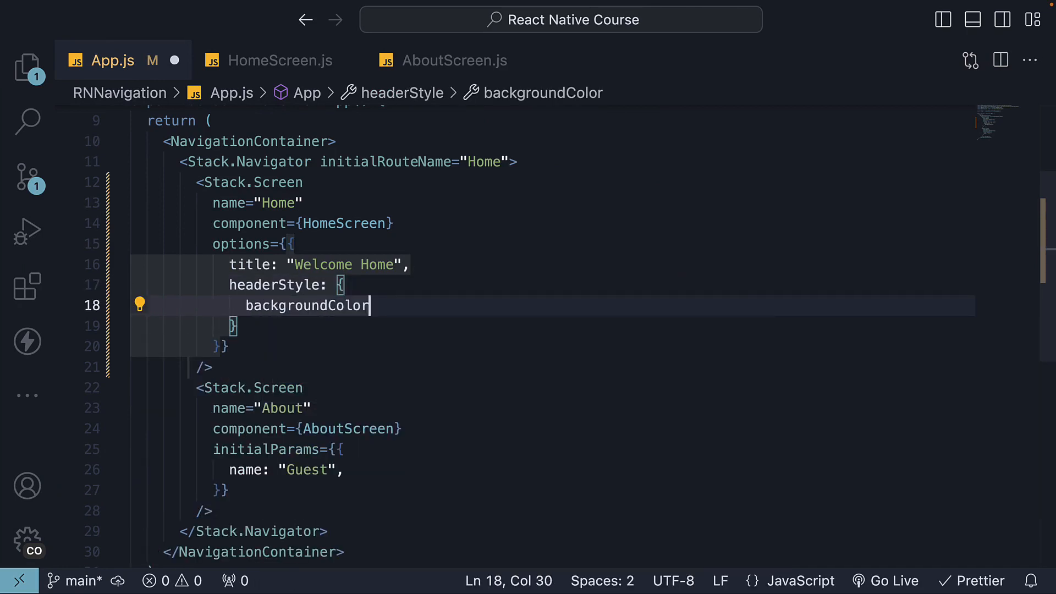
type("headerTintColor: '#fff',")
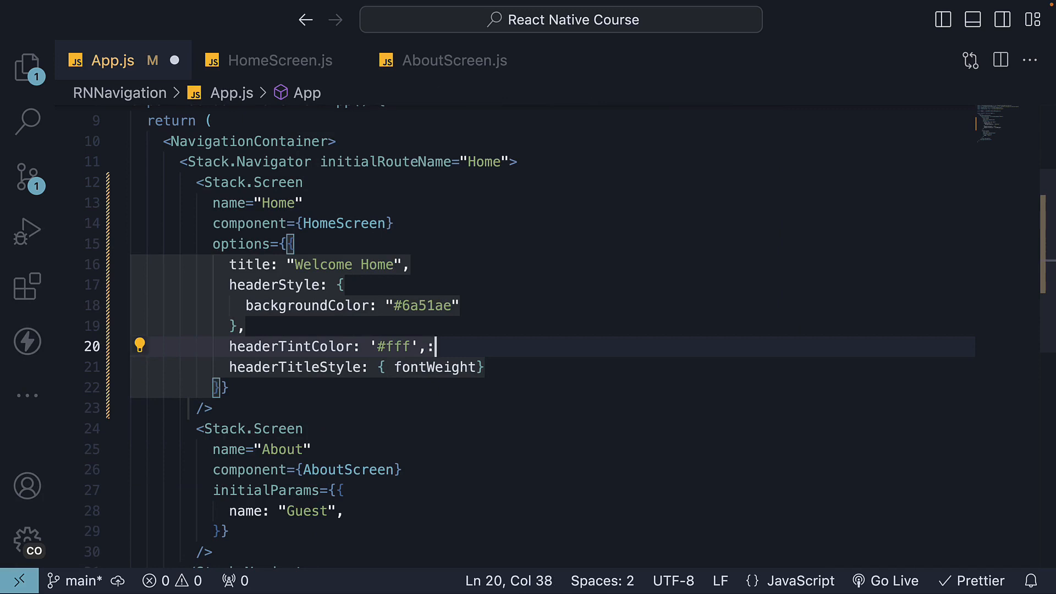
type(": \"bold\"")
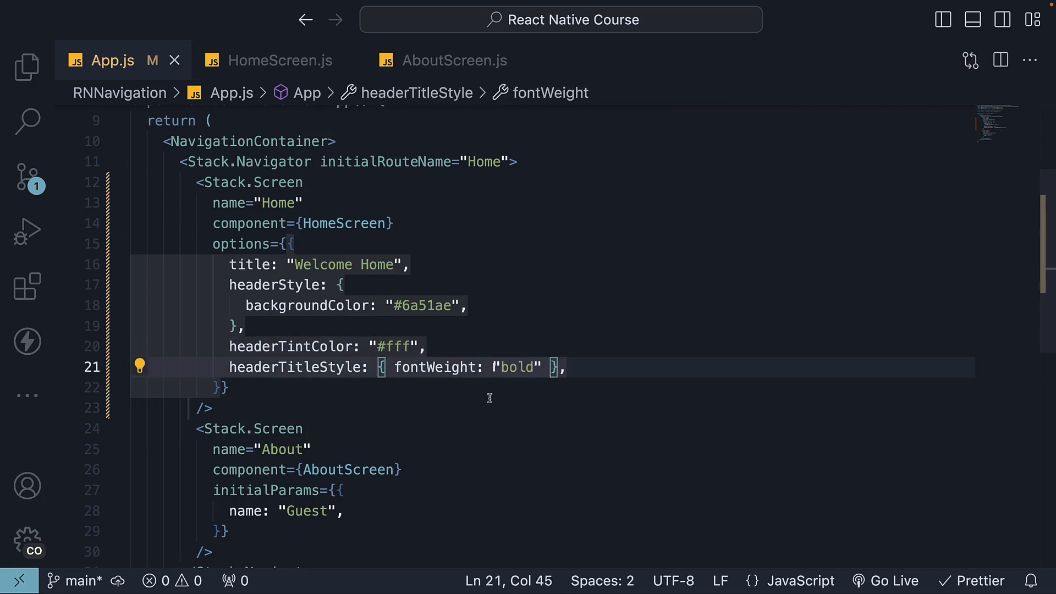
mouse_move(569, 387)
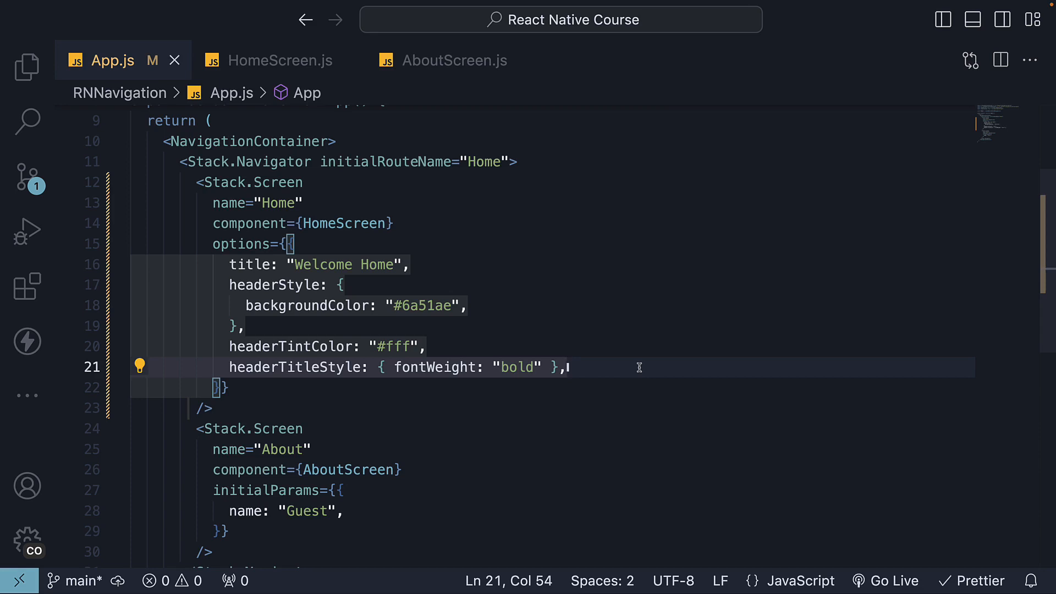
key("Enter")
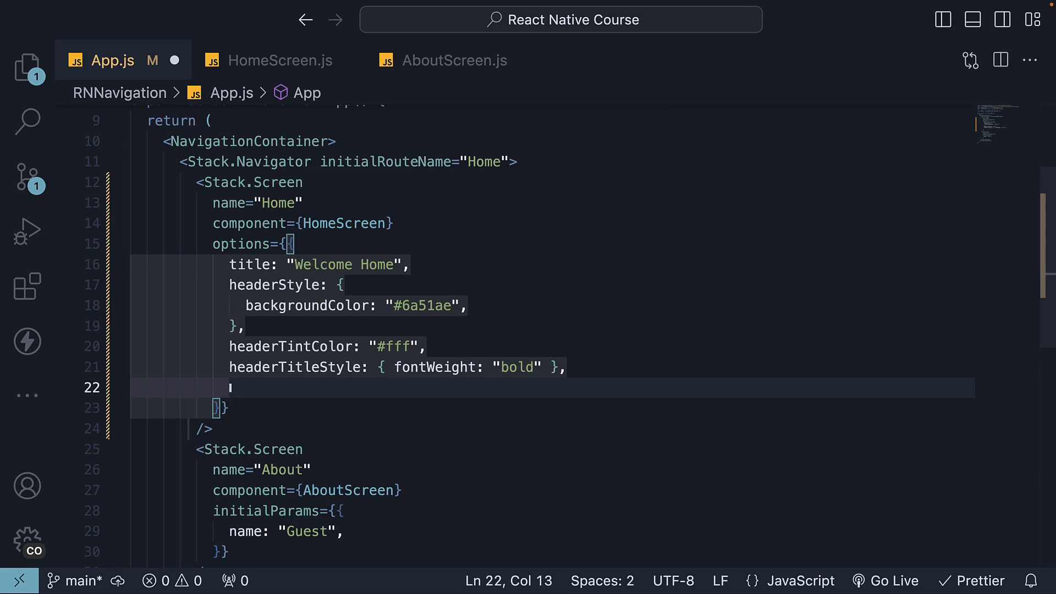
- Add a headerRight function returning a Pressable with a Menu Text label
type("headerR")
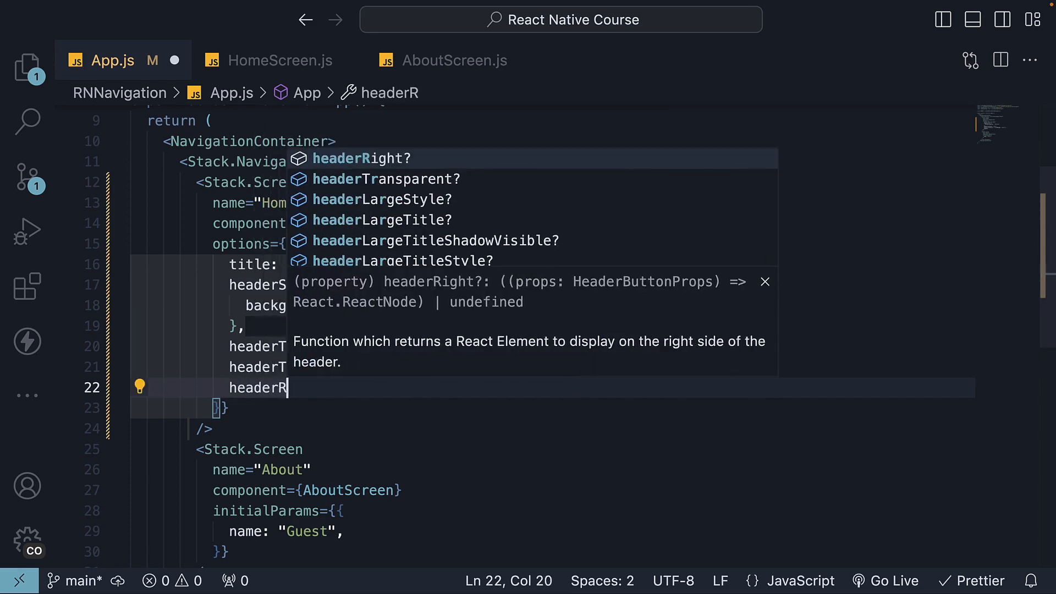
key("Tab")
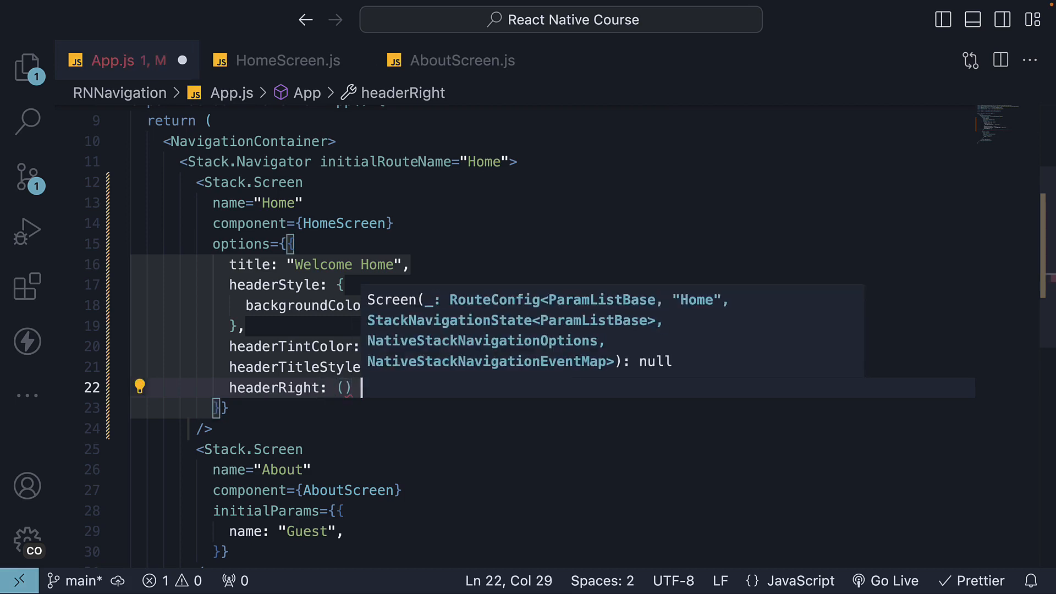
type("=> {}")
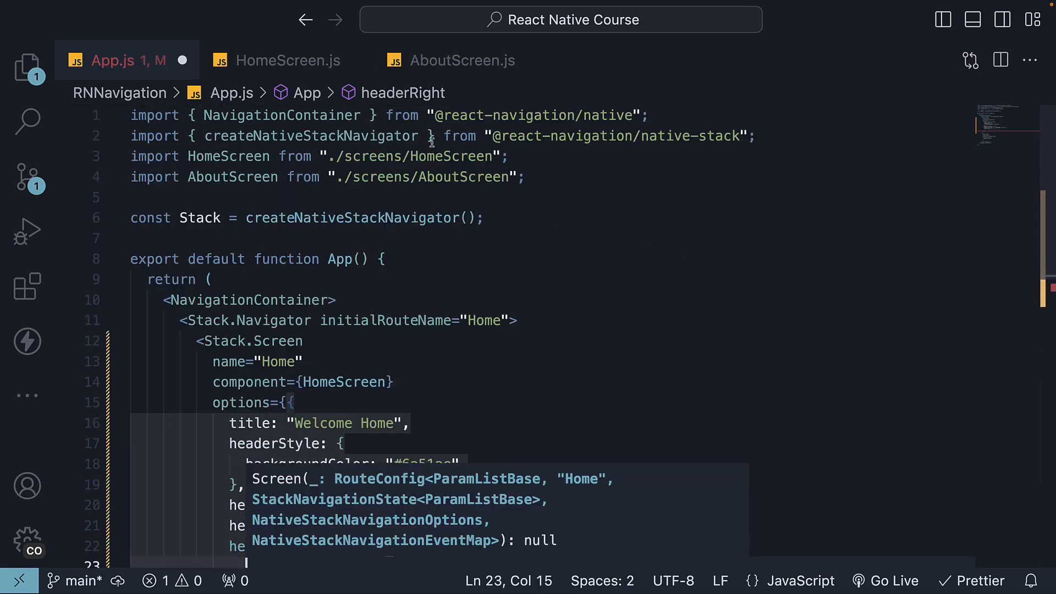
type("Pressable } from \"react-native\";")
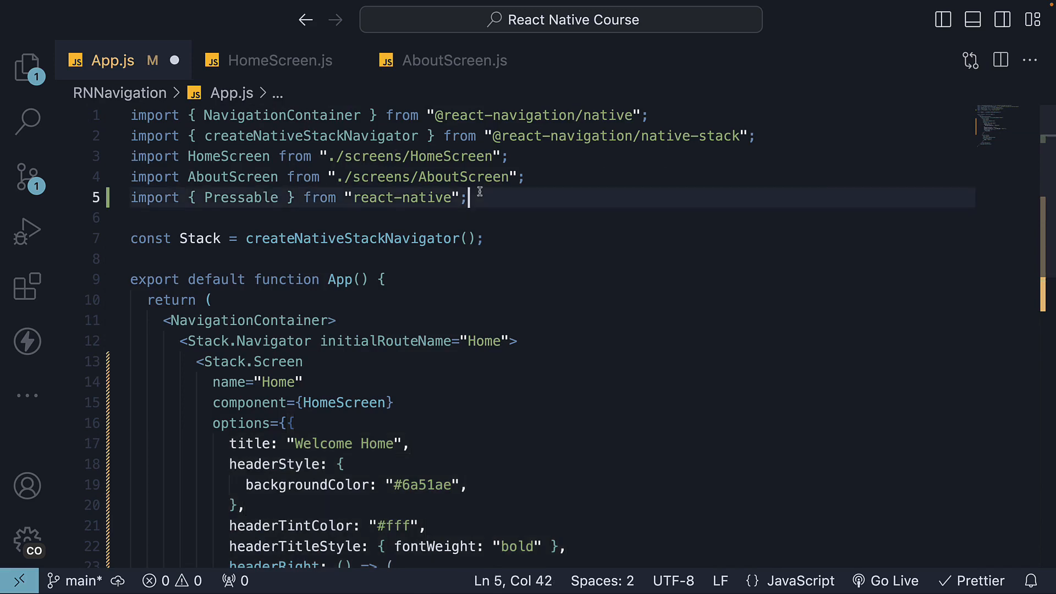
type("<Text")
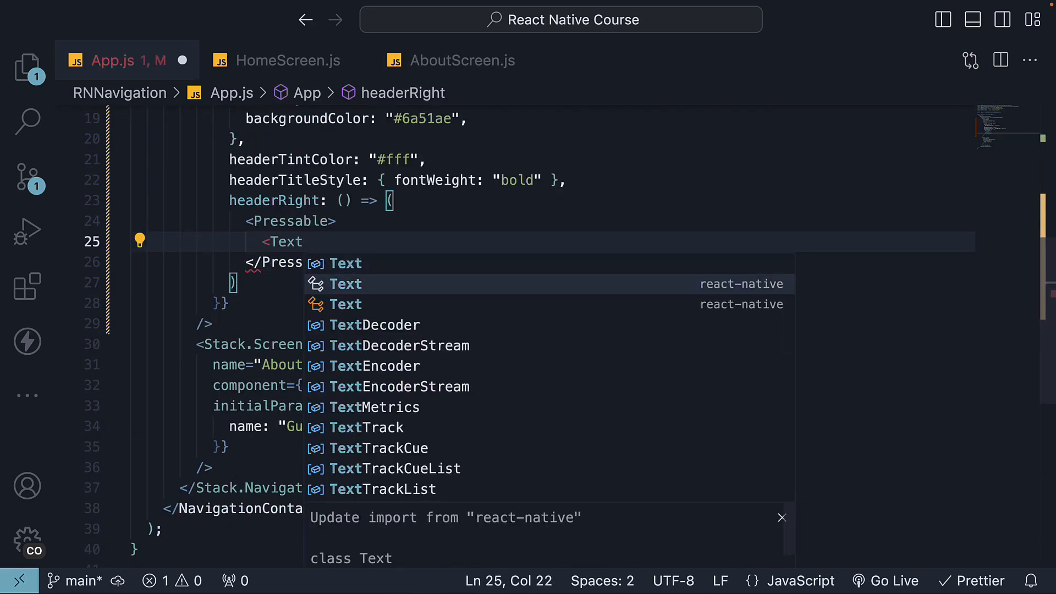
left_click(345, 284)
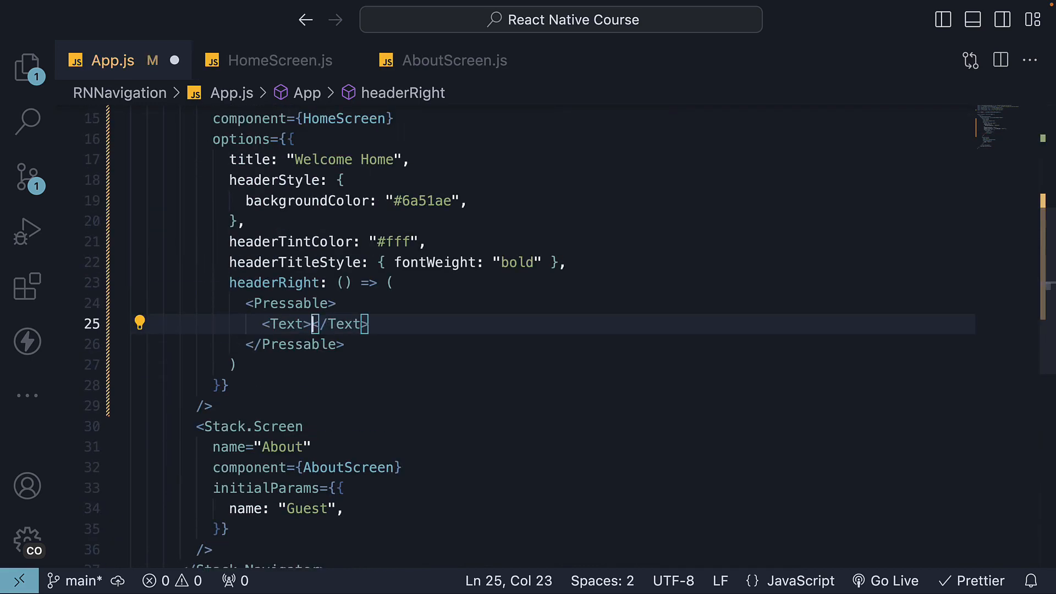
type("Menu")
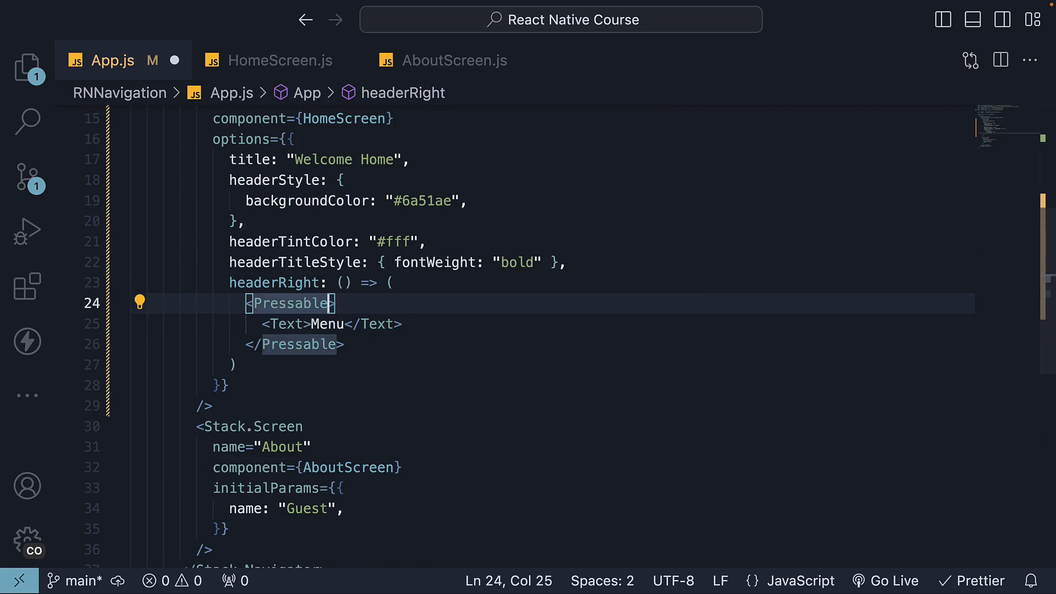
- Make the Pressable's onPress show a "Menu button pressed!" alert
type("onP")
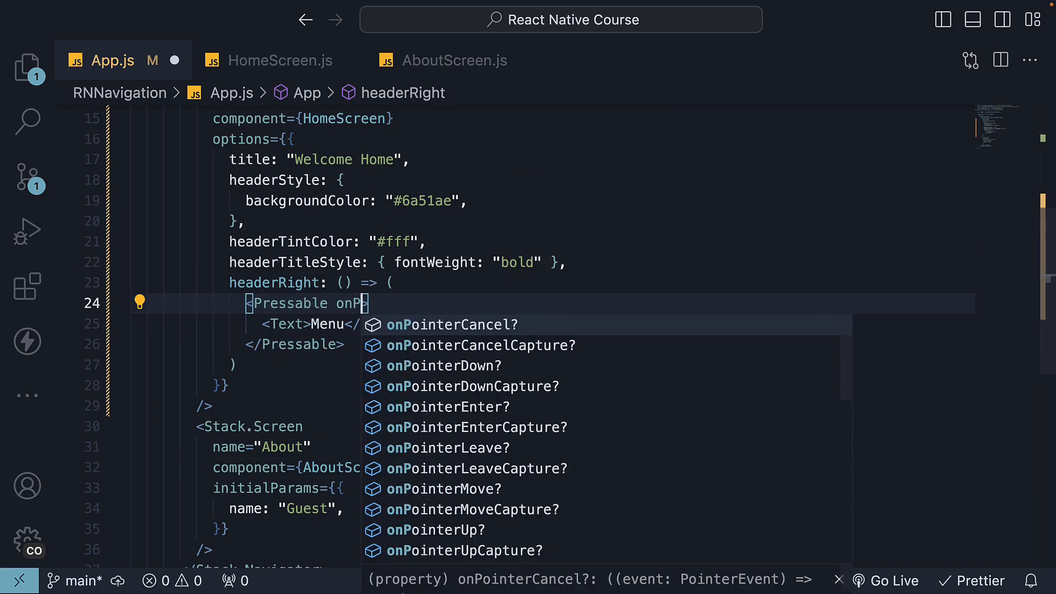
type("ress={}")
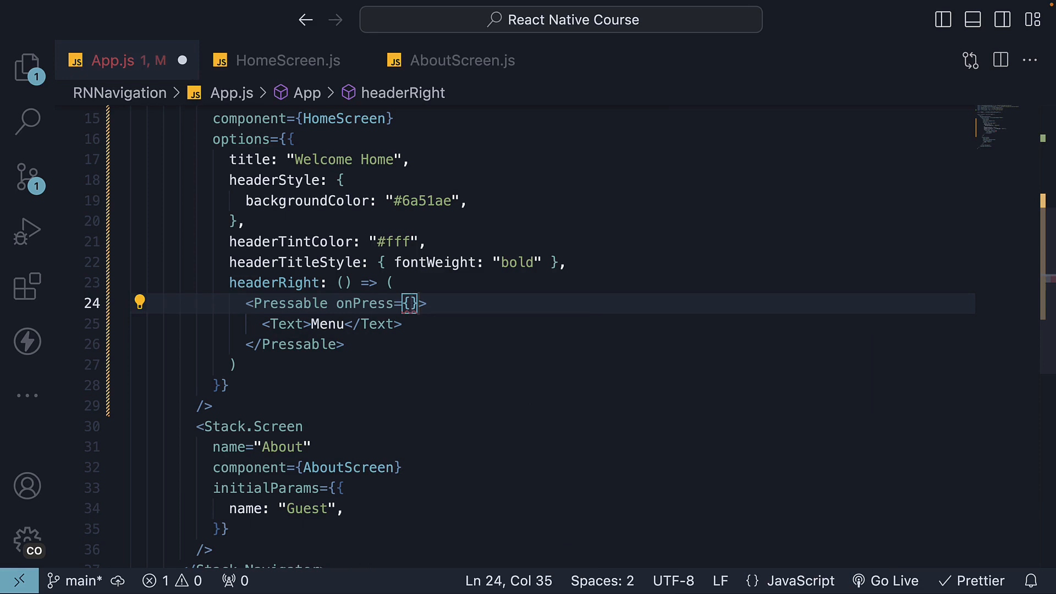
type("() => alert")
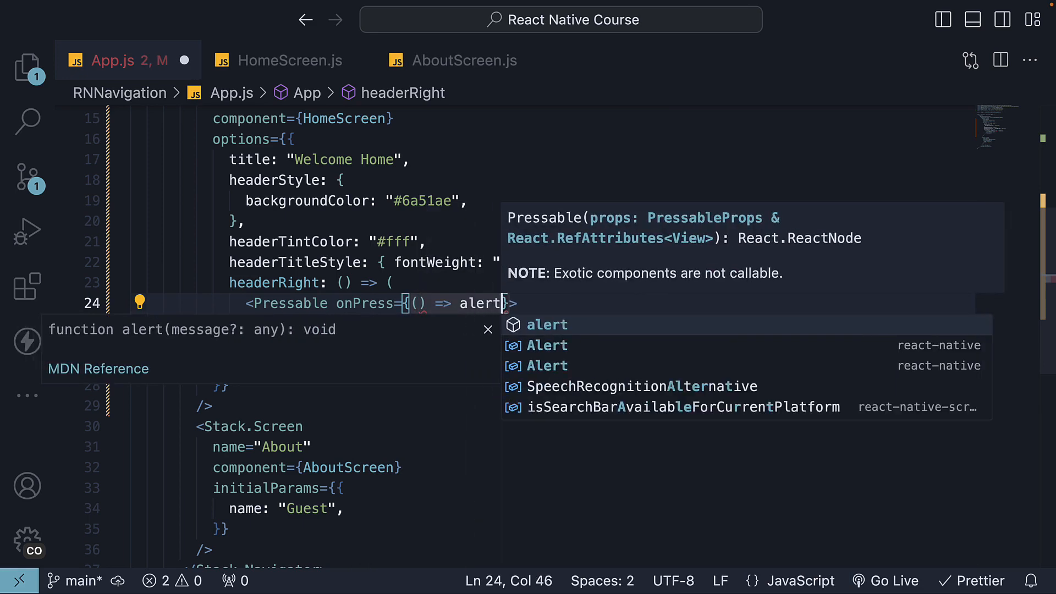
type("(\"Menu button pressed!")
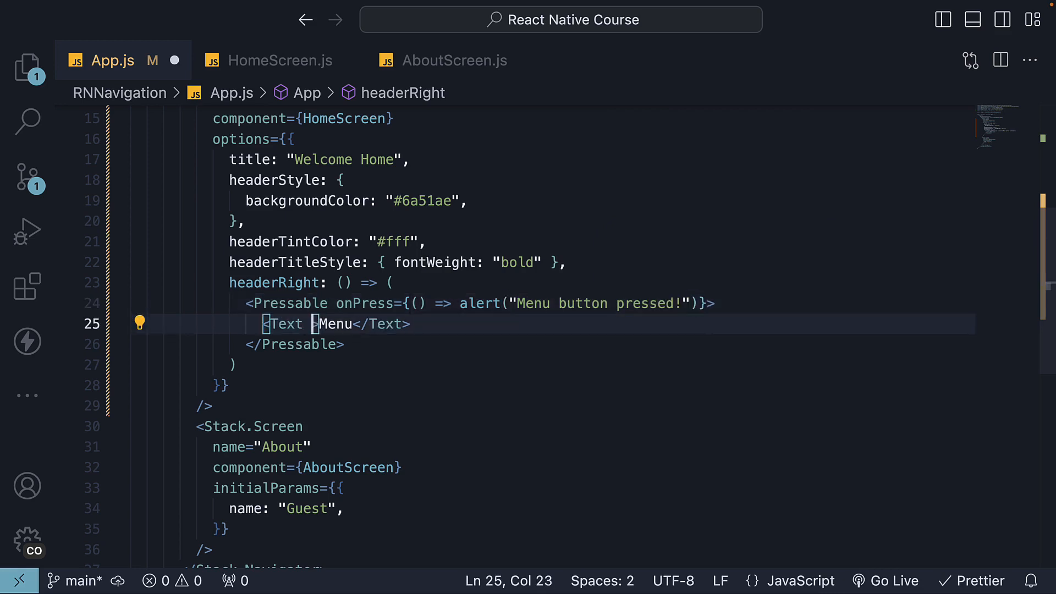
- Style the Menu text with color #fff and fontSize 16
type("style")
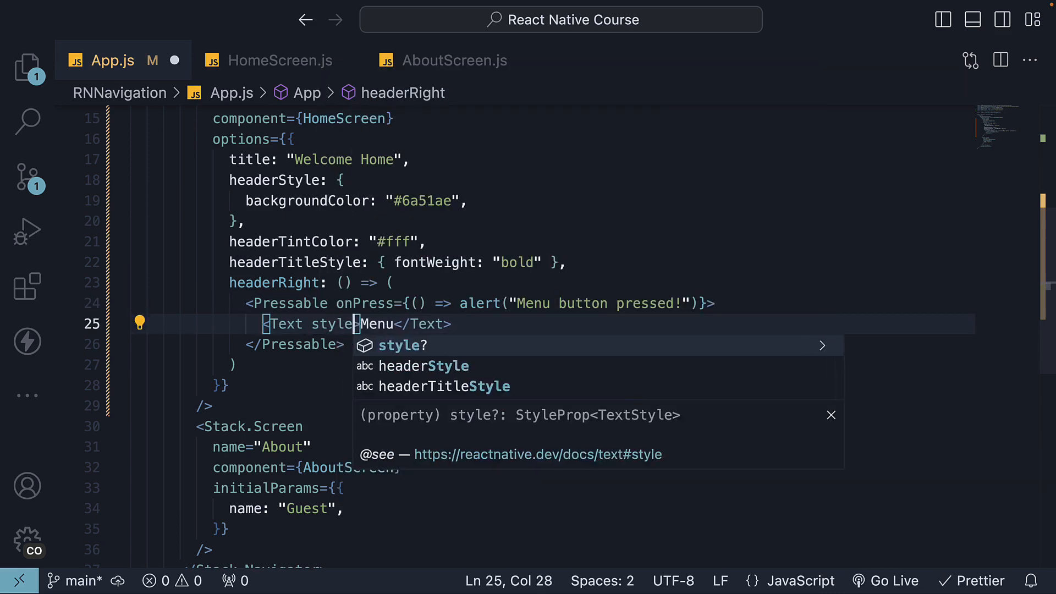
type("={{ }}")
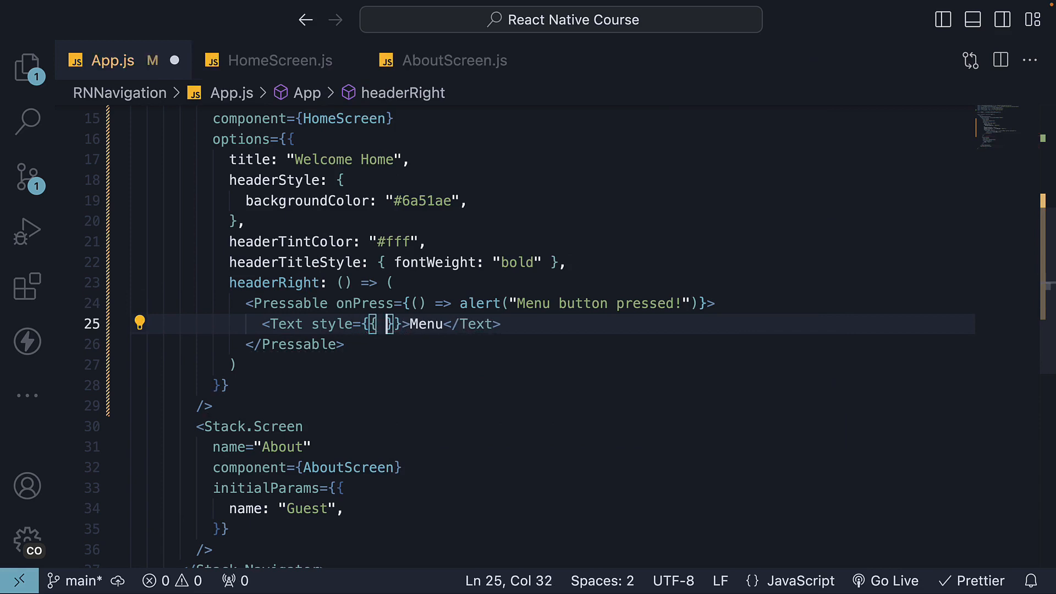
type("color: \"\"")
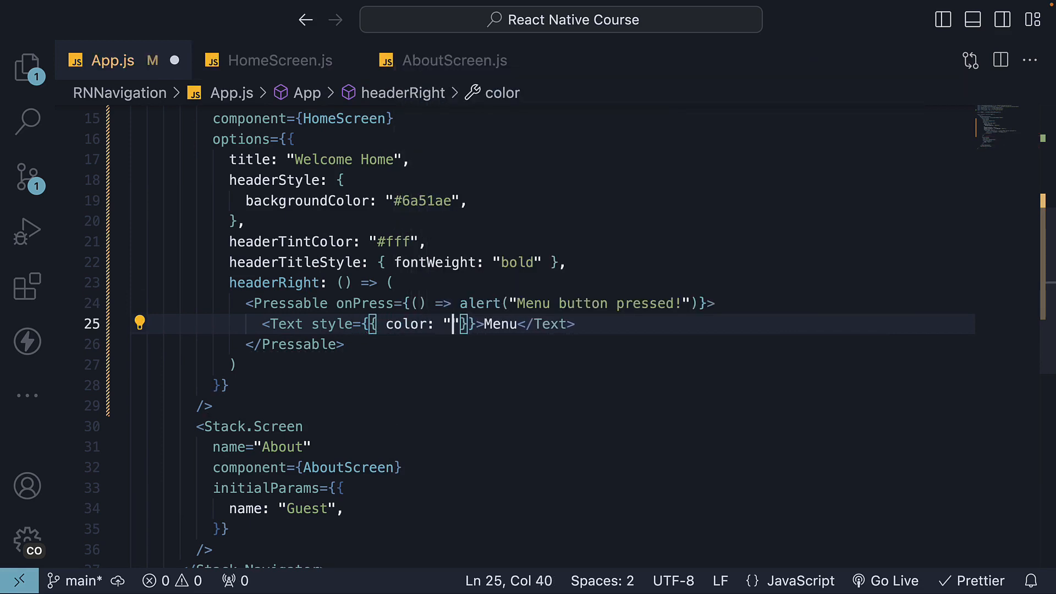
type("#fff")
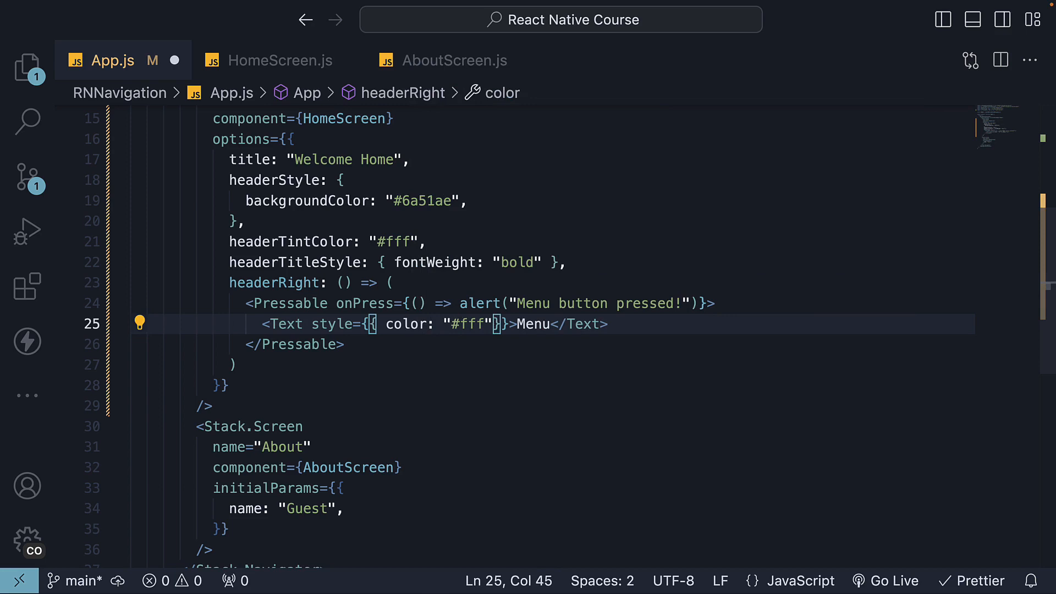
type(", fontSize")
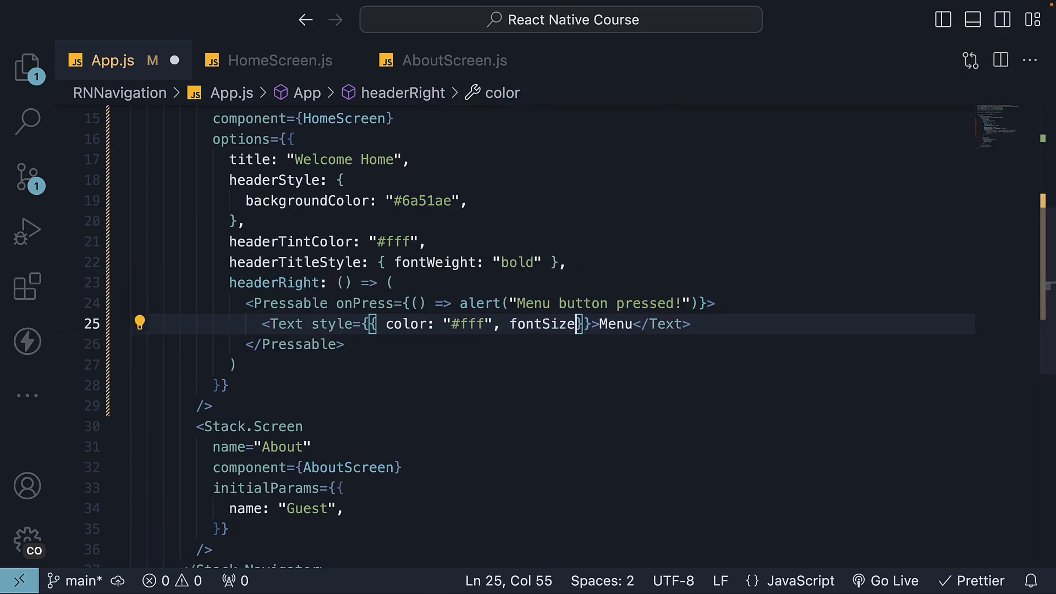
type(": 1")
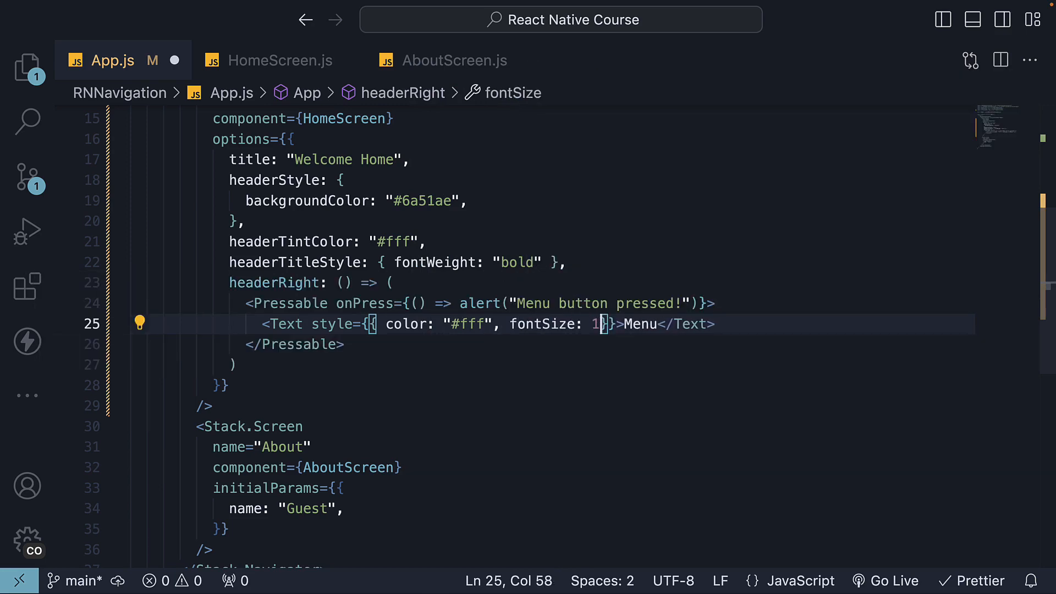
type("6")
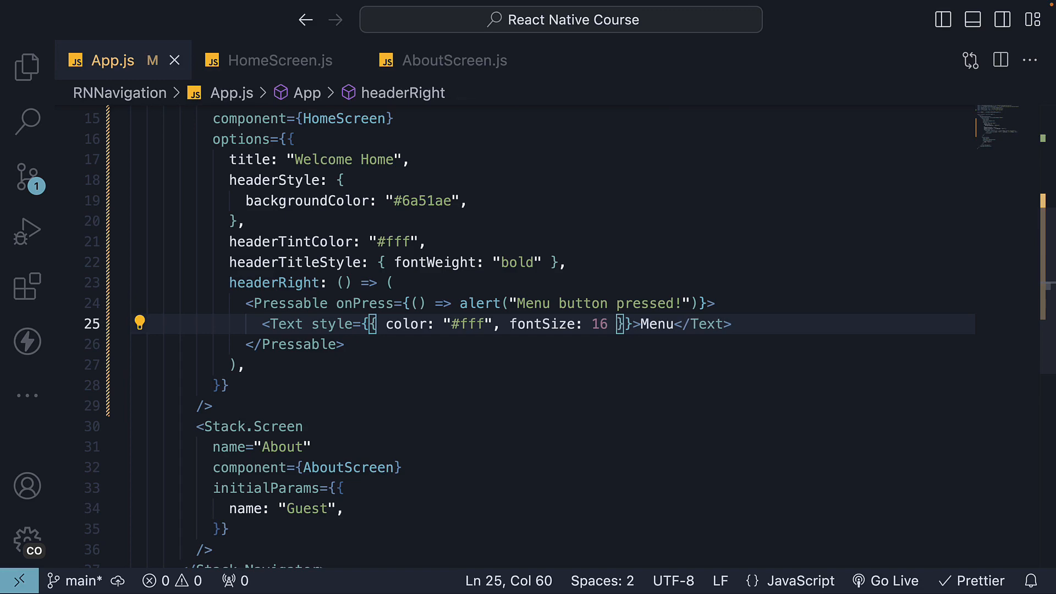
double_click(278, 427)
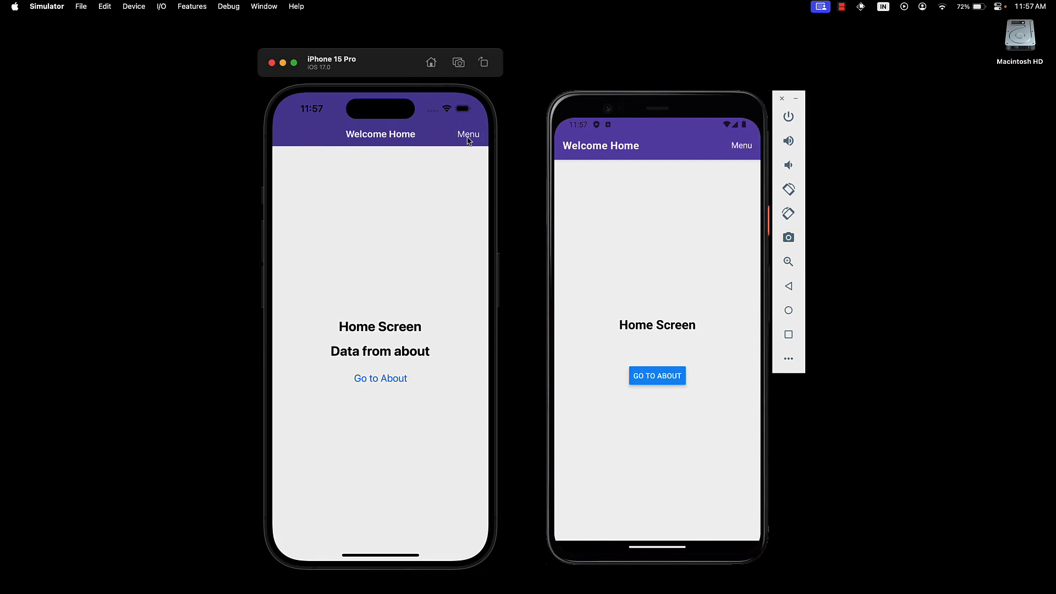
left_click(468, 135)
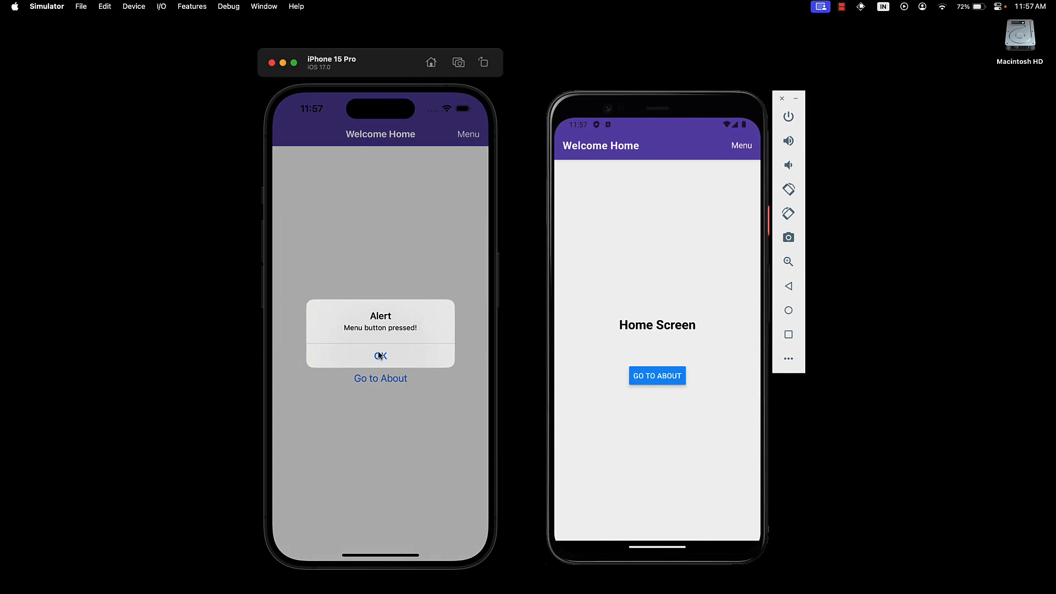
left_click(380, 356)
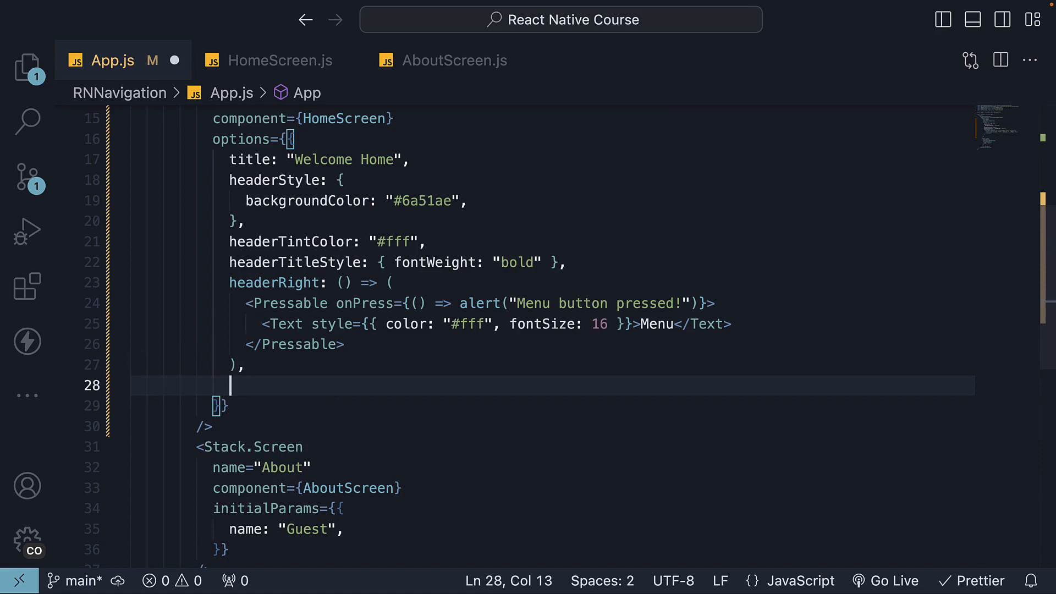
- Add contentStyle with backgroundColor "#e8e4f3" to the Home screen options
type("contentStyle")
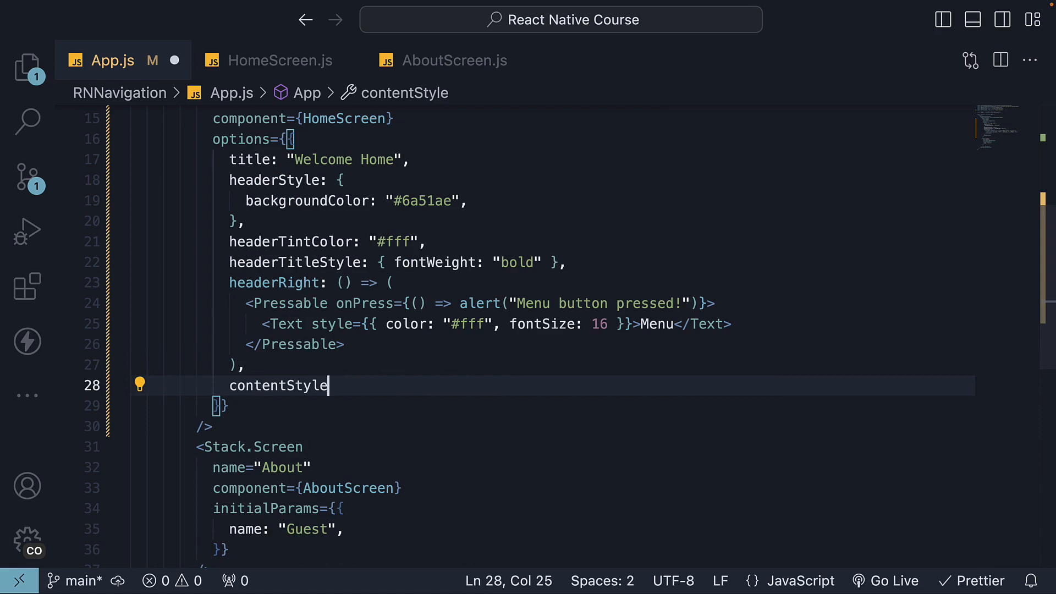
type(": {")
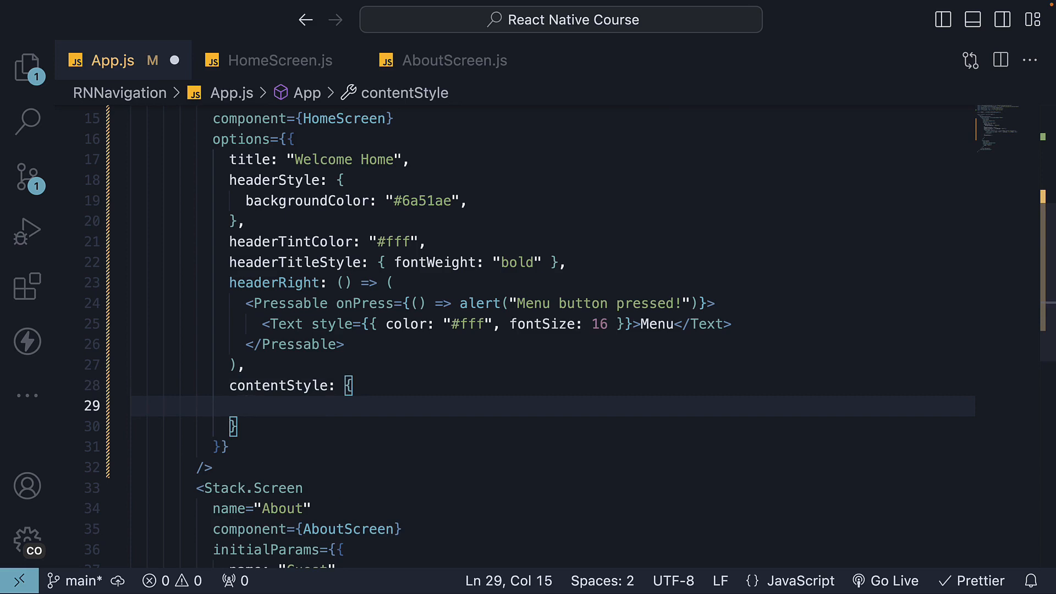
type("backgroundColor:")
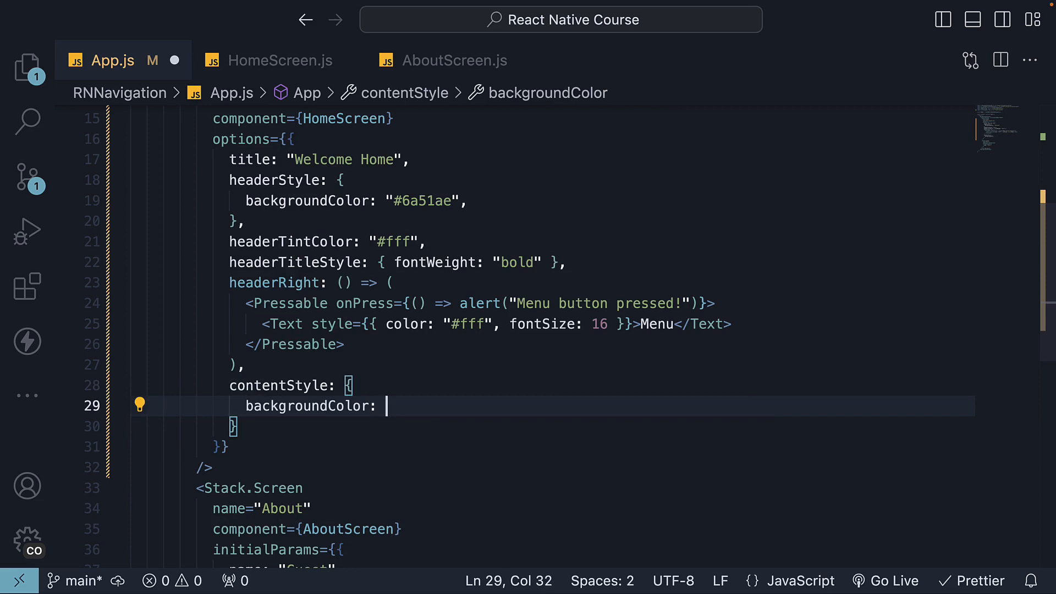
type("\"#")
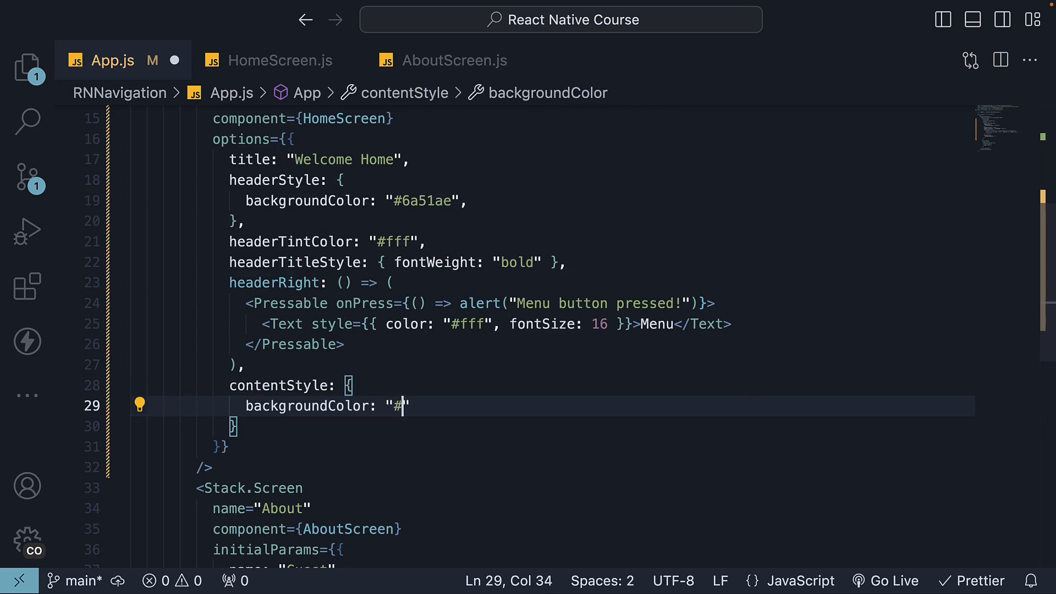
type("e8")
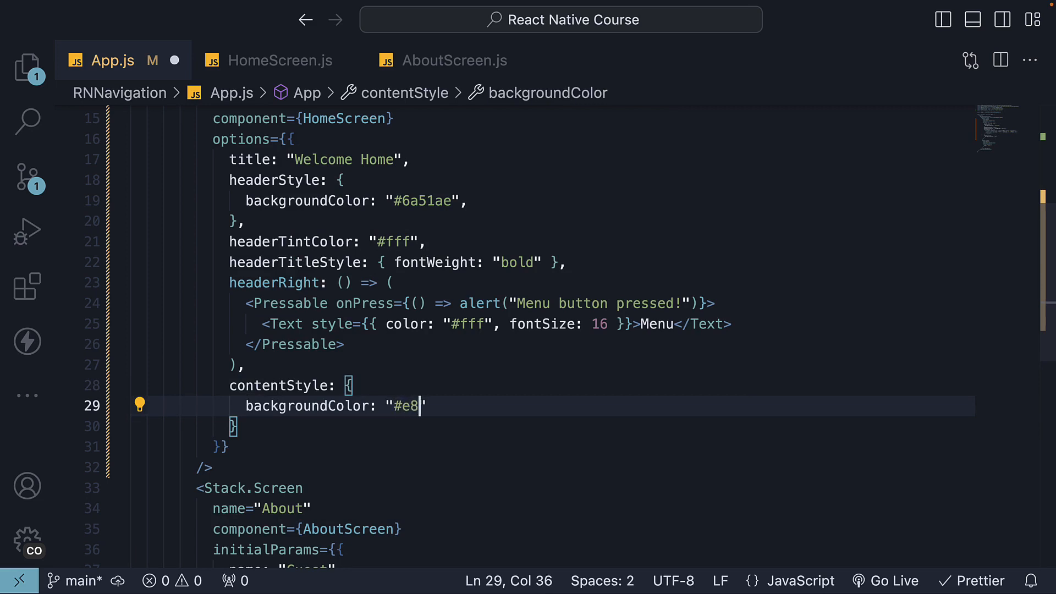
type("e4")
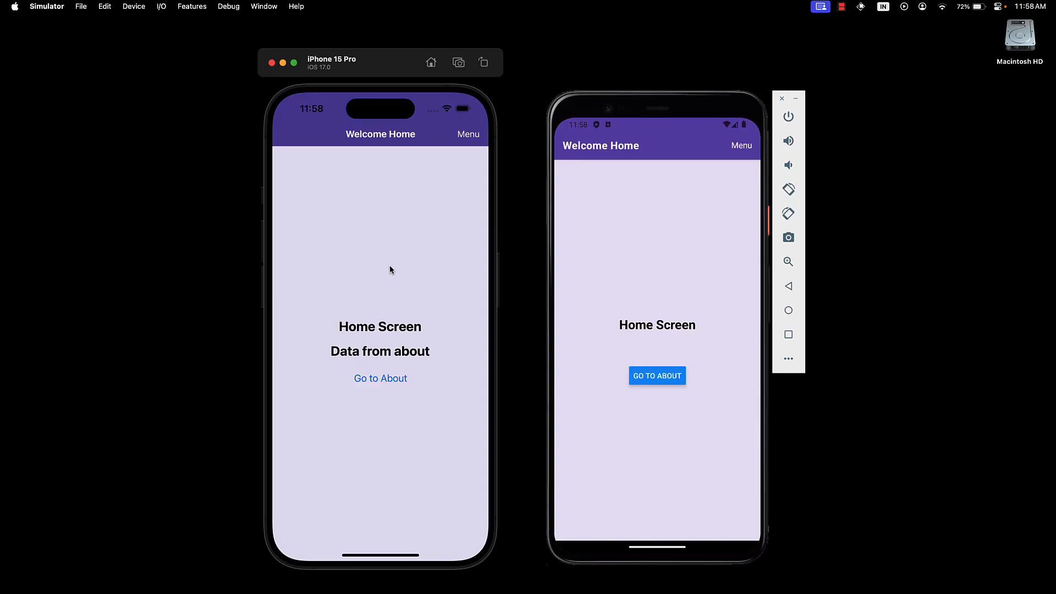
mouse_move(413, 274)
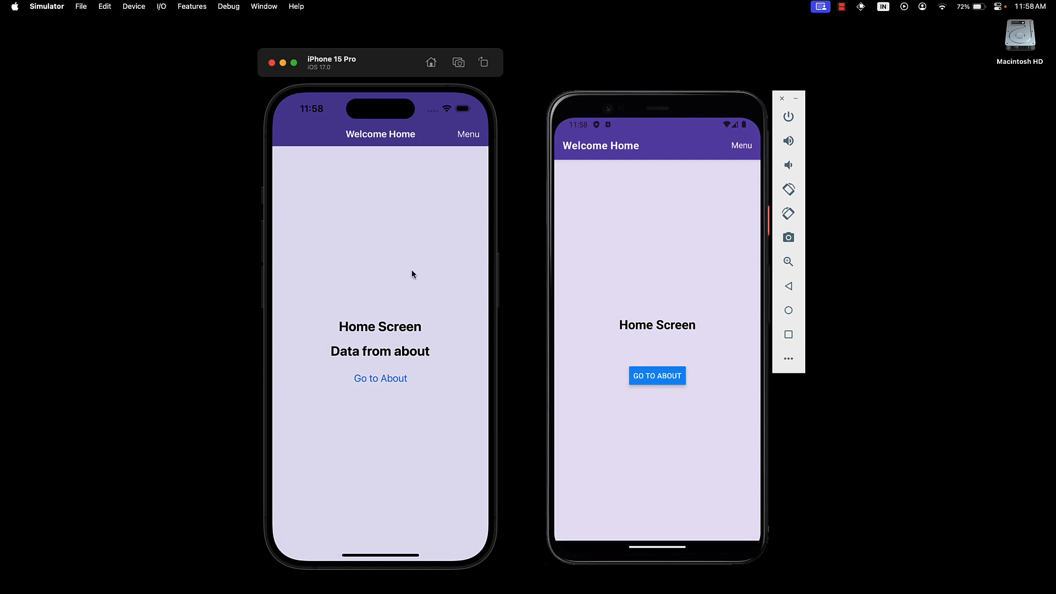
mouse_move(417, 285)
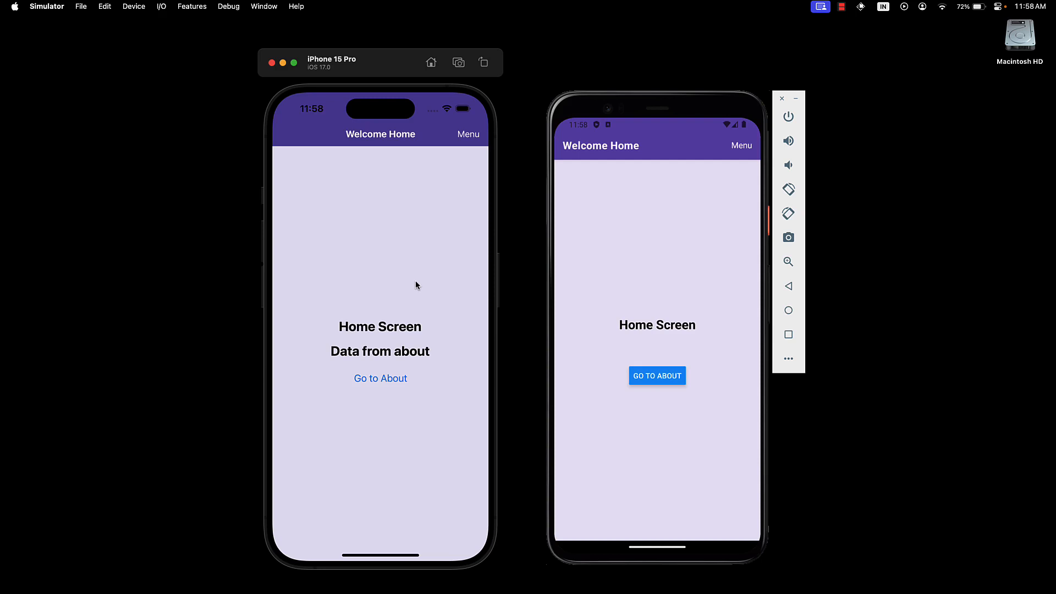
mouse_move(390, 395)
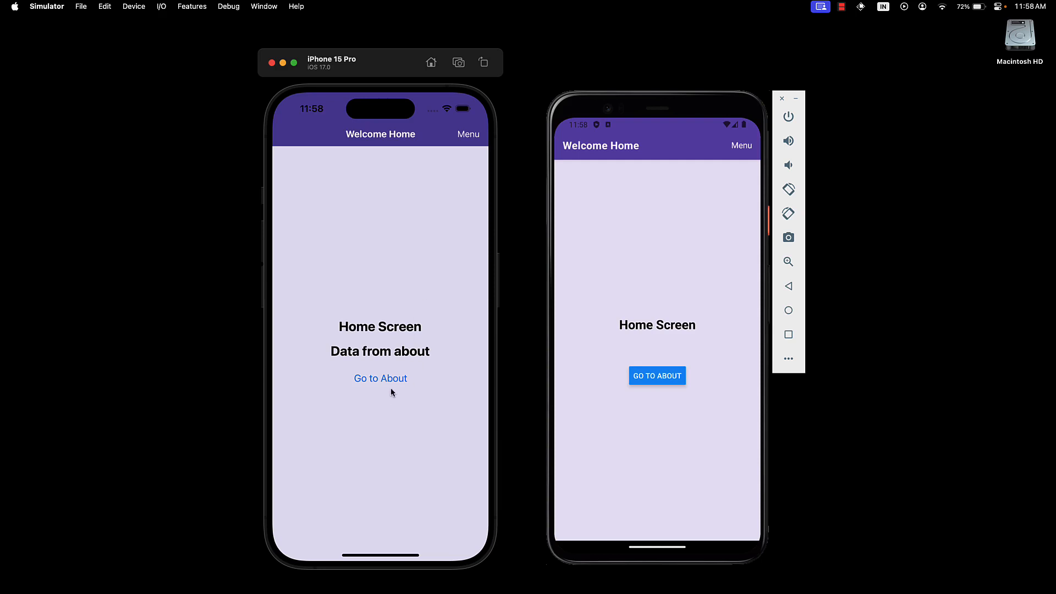
left_click(380, 379)
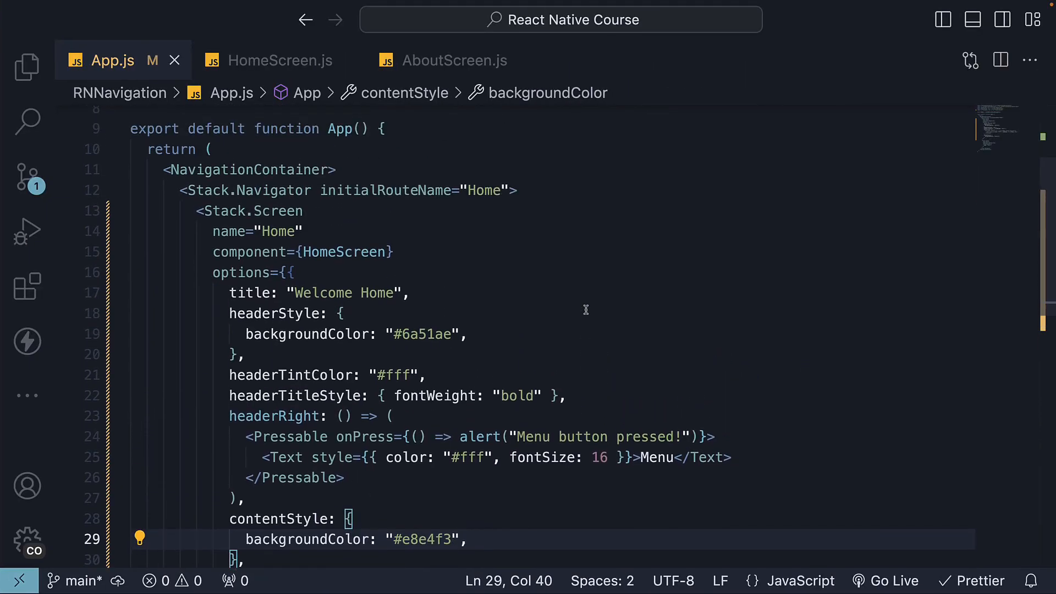
- Insert a screenOptions prop after initialRouteName="Home" on Stack.Navigator via IntelliSense
double_click(273, 190)
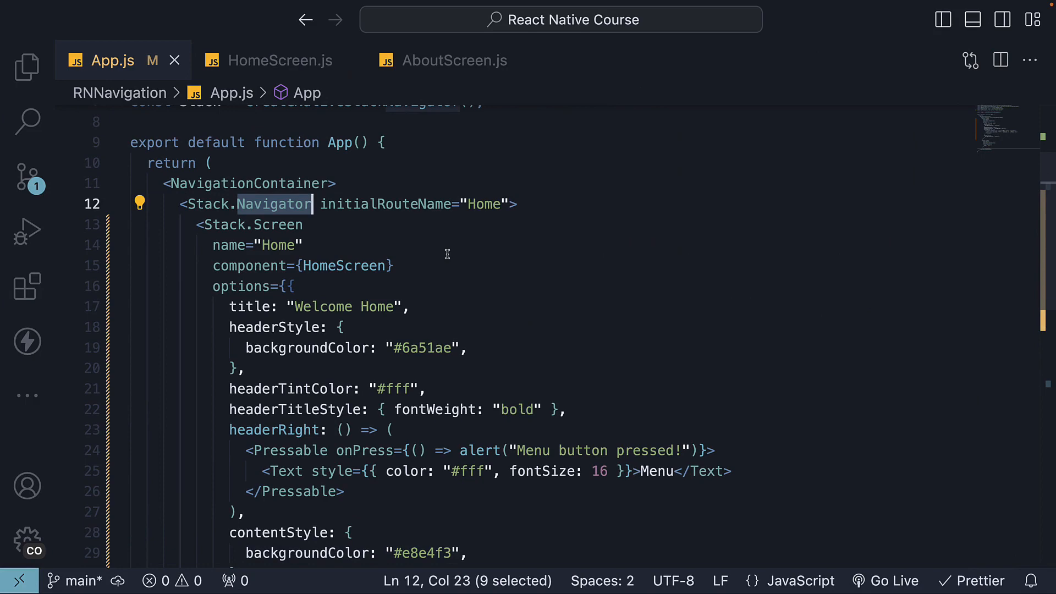
left_click(509, 204)
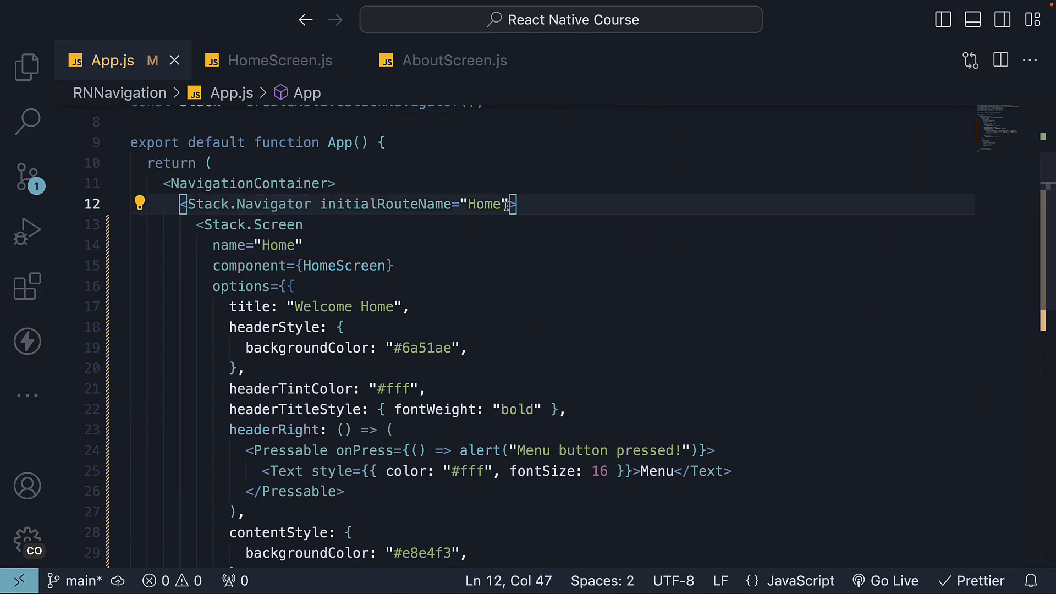
type("sc")
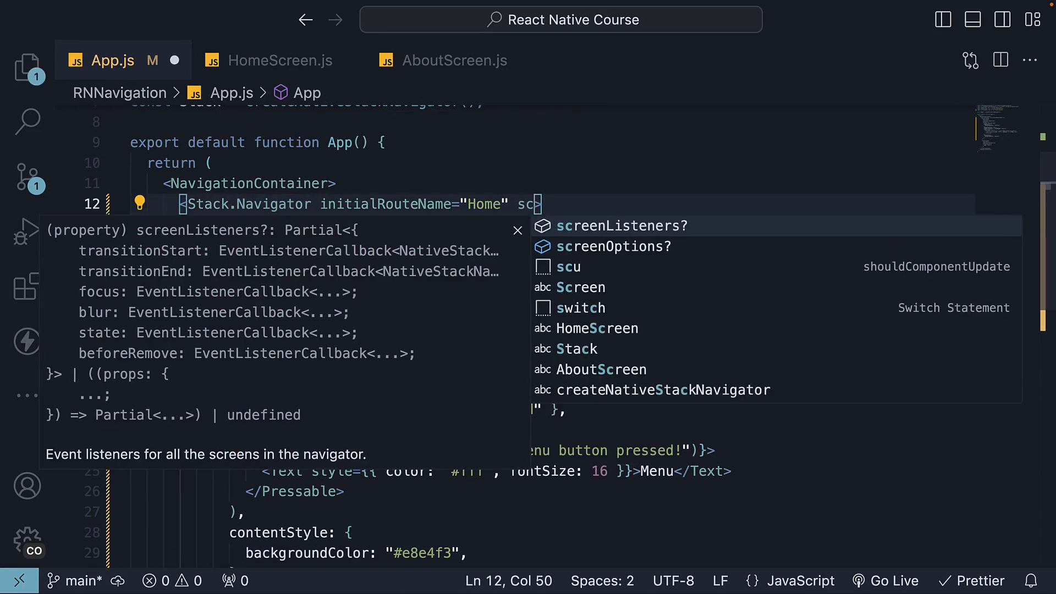
left_click(613, 246)
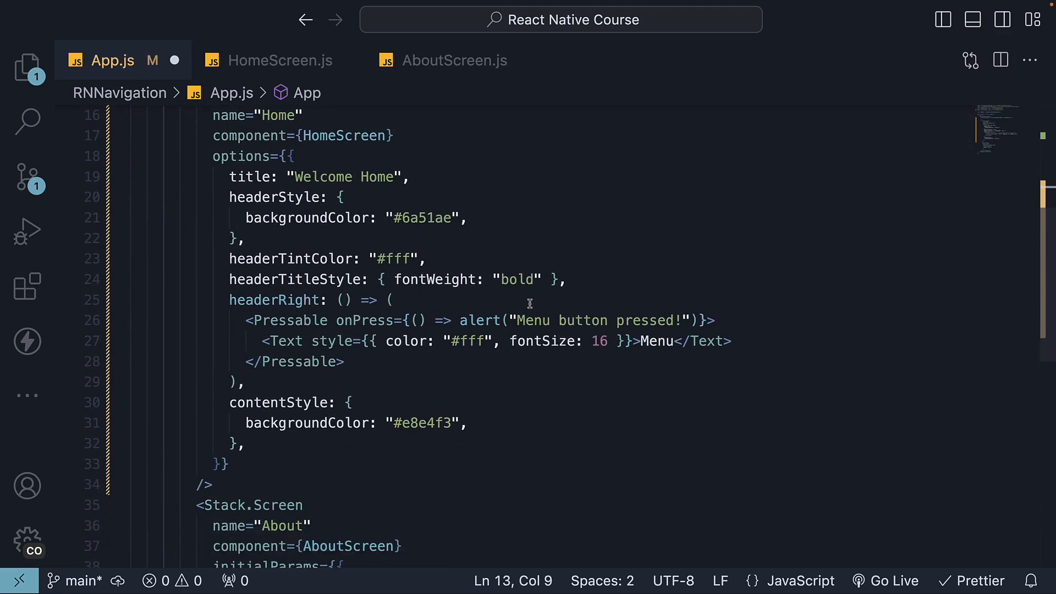
scroll("down", 3)
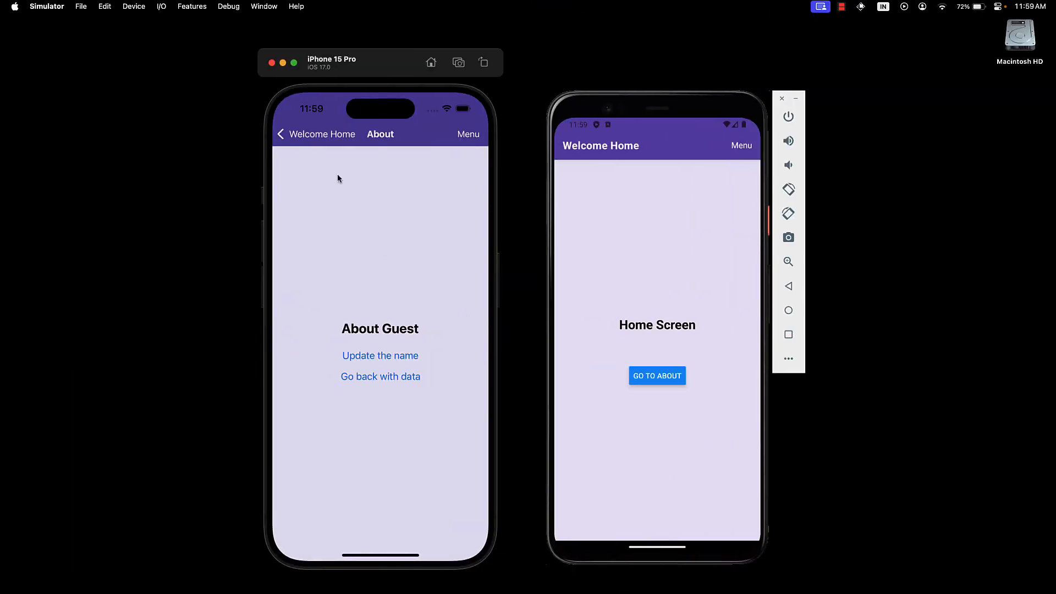
left_click(381, 377)
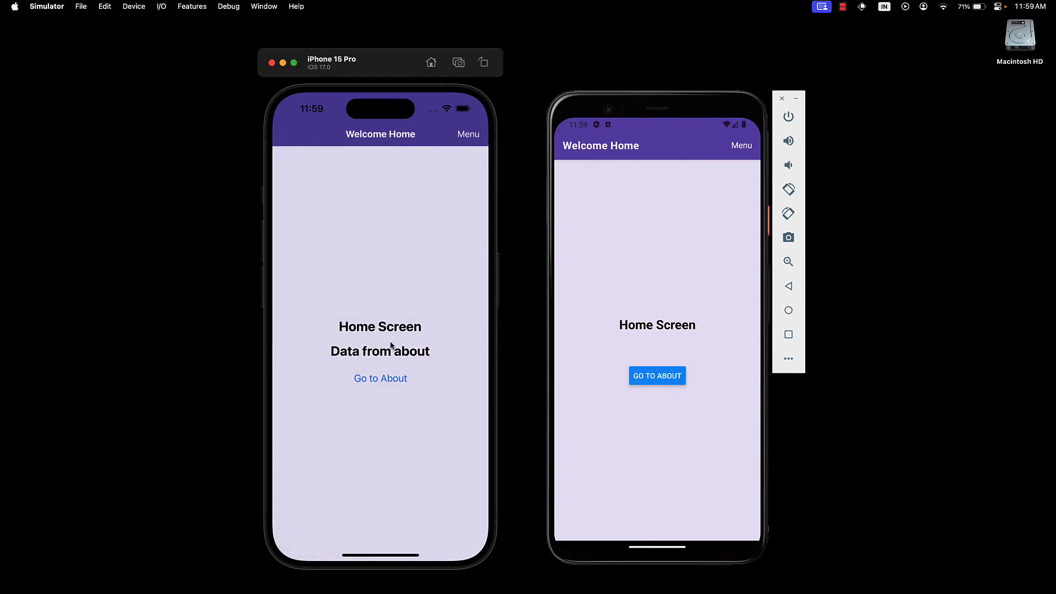
left_click(380, 378)
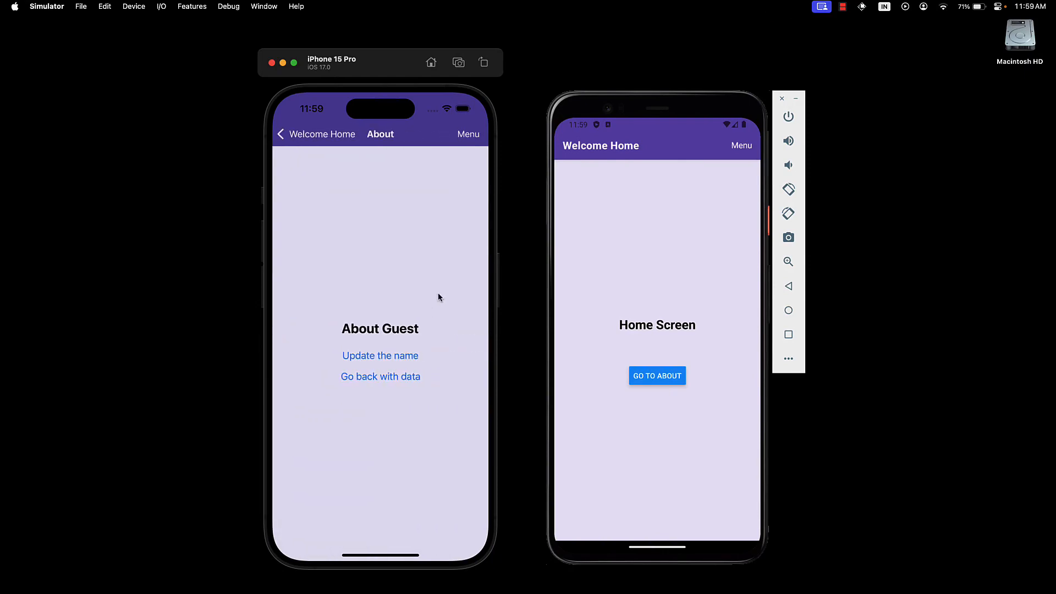